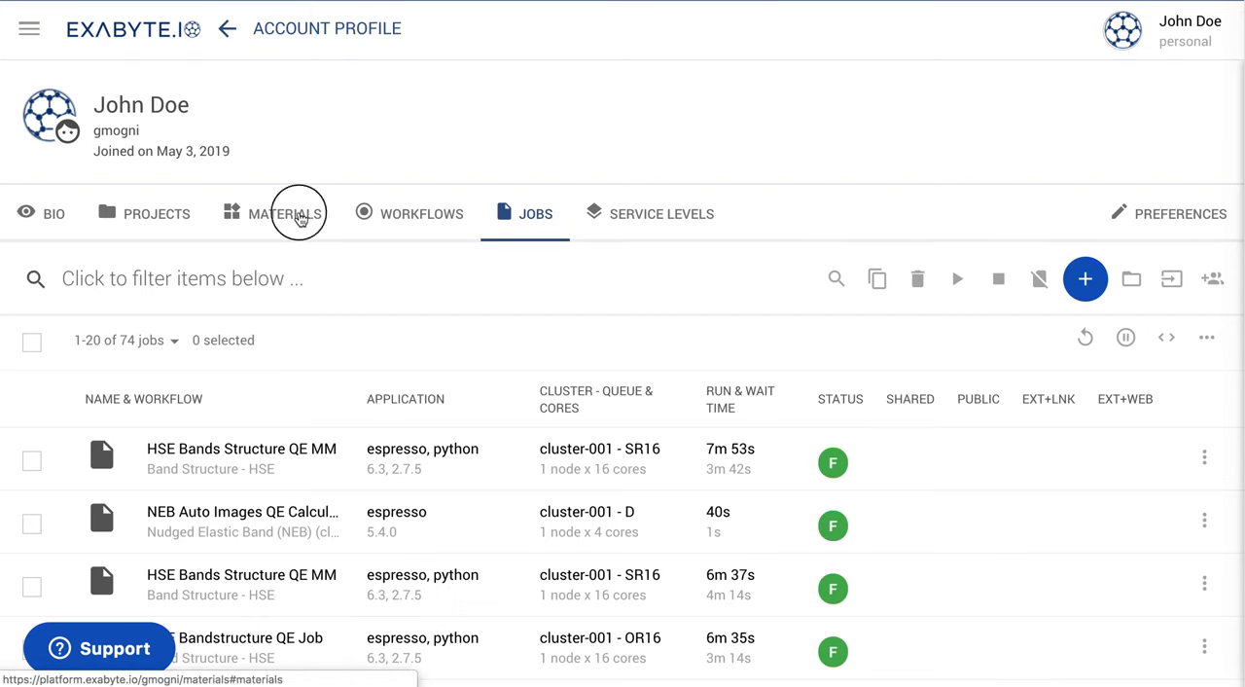
Step: Go to the Materials collection and begin importing from the saved materials collection
left_click(284, 214)
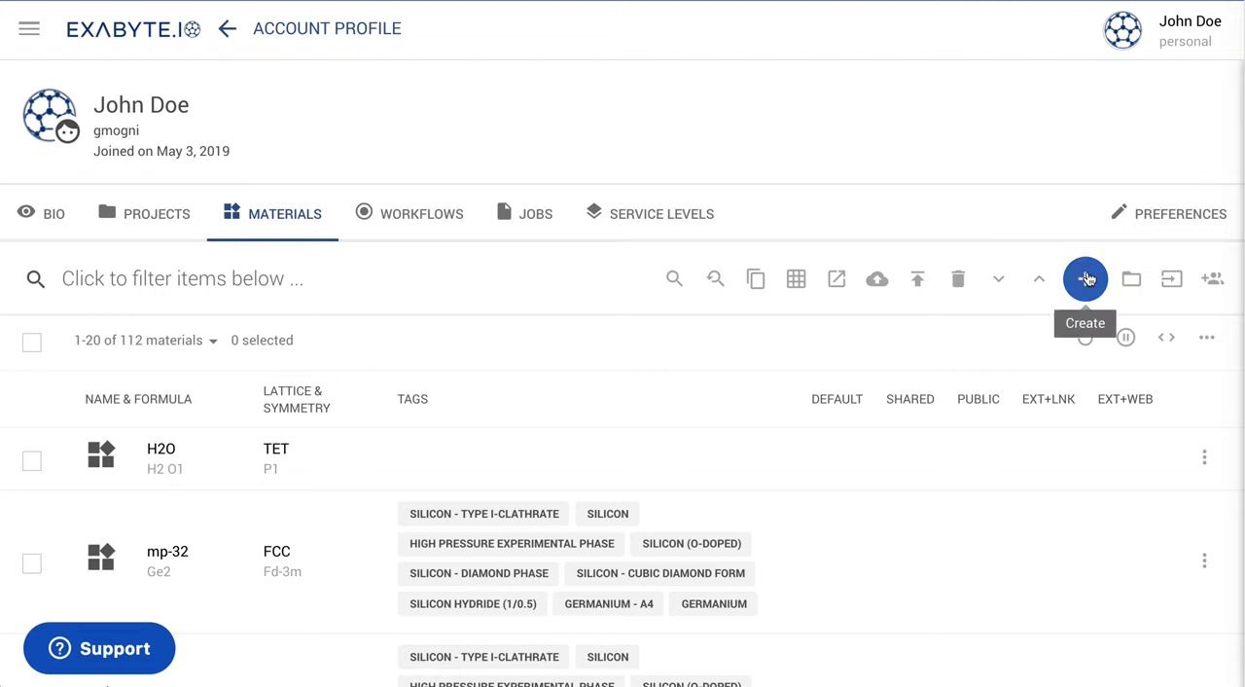
left_click(1086, 280)
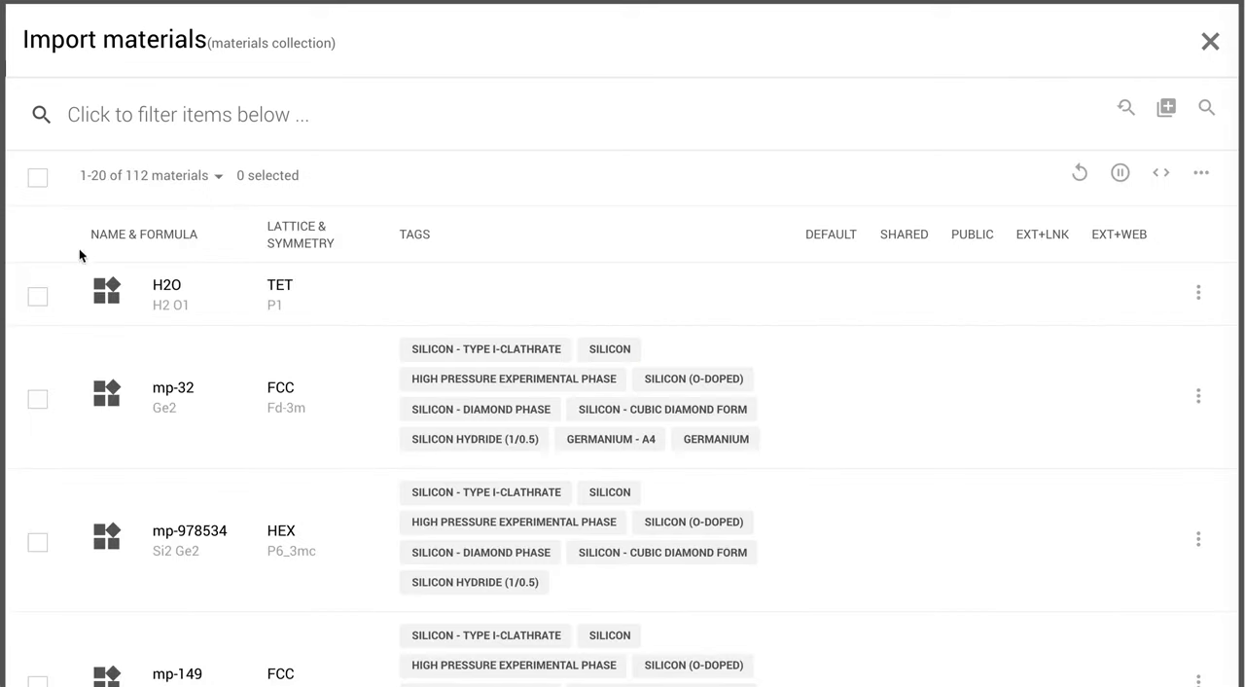
Step: Import H2O into the designer and delete Silicon FCC so only water remains
left_click(36, 296)
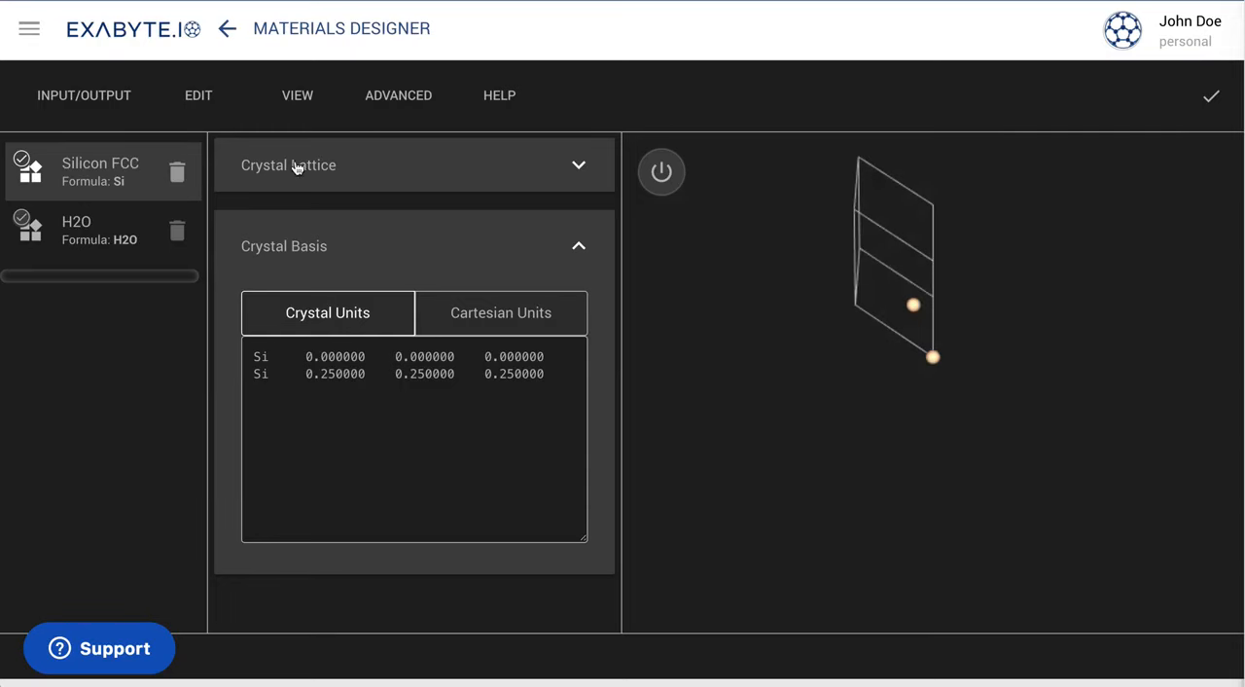
left_click(177, 171)
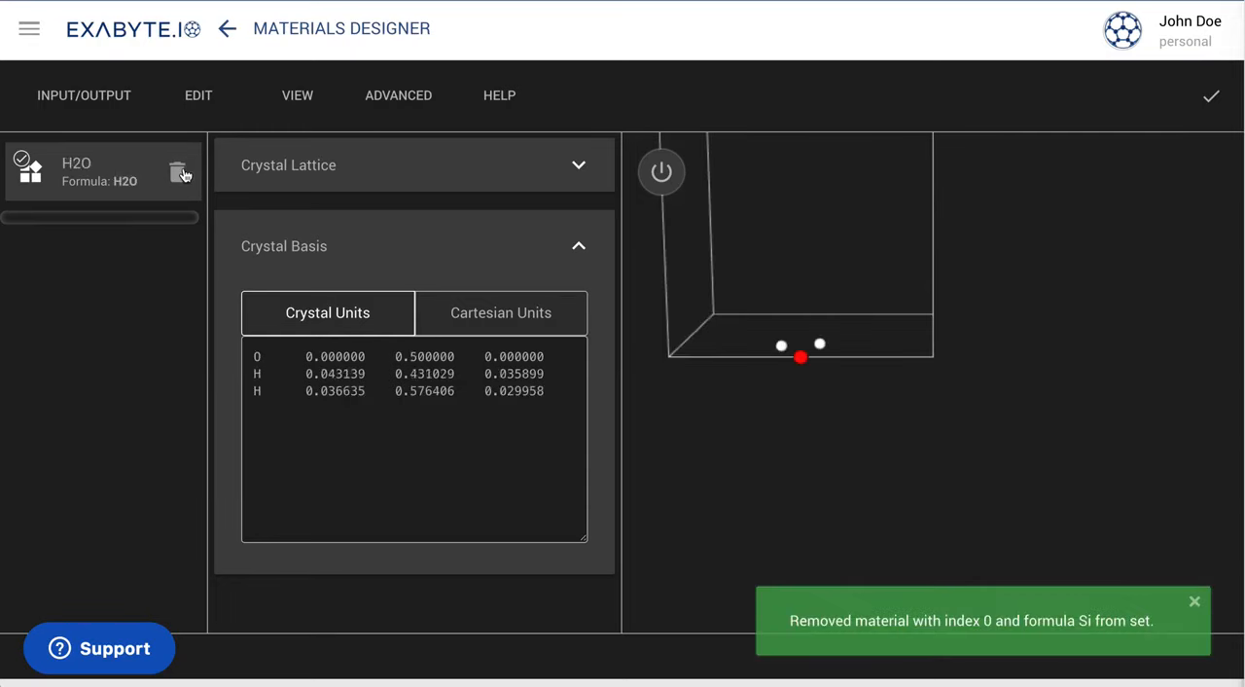
mouse_move(662, 172)
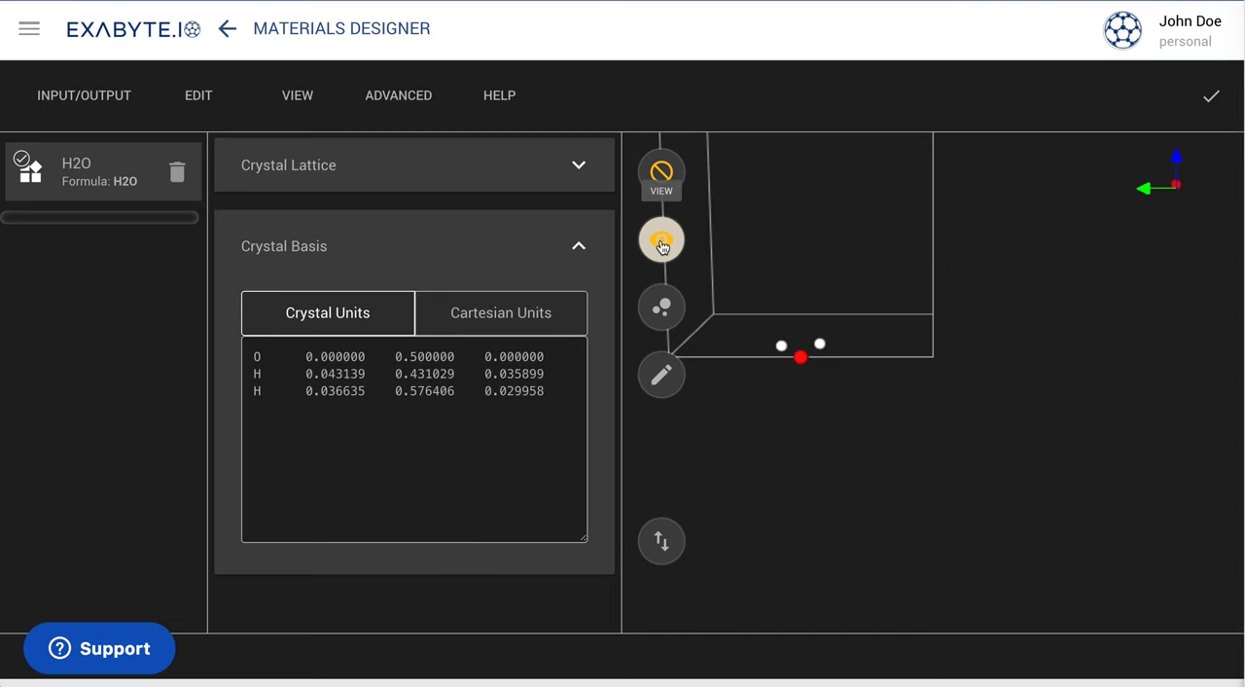
Step: Fit and orbit the H2O cell in the 3D view, then reach the Advanced operations menu
left_click(661, 241)
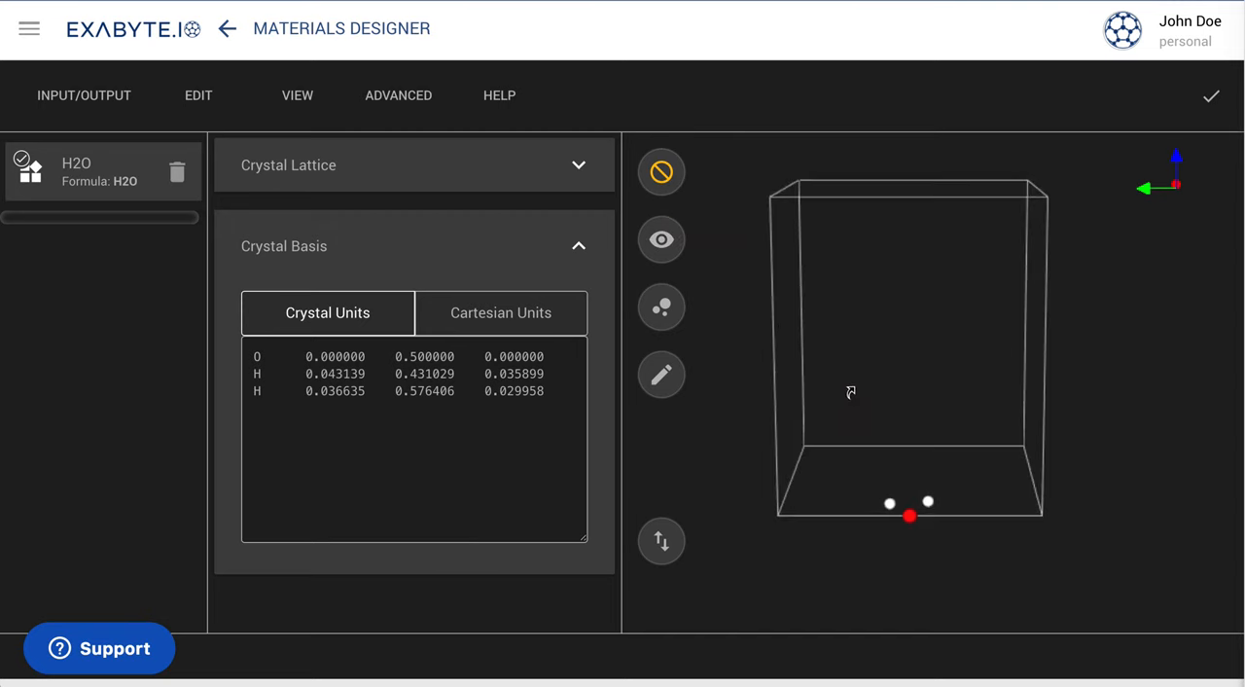
left_click_drag(853, 391, 886, 405)
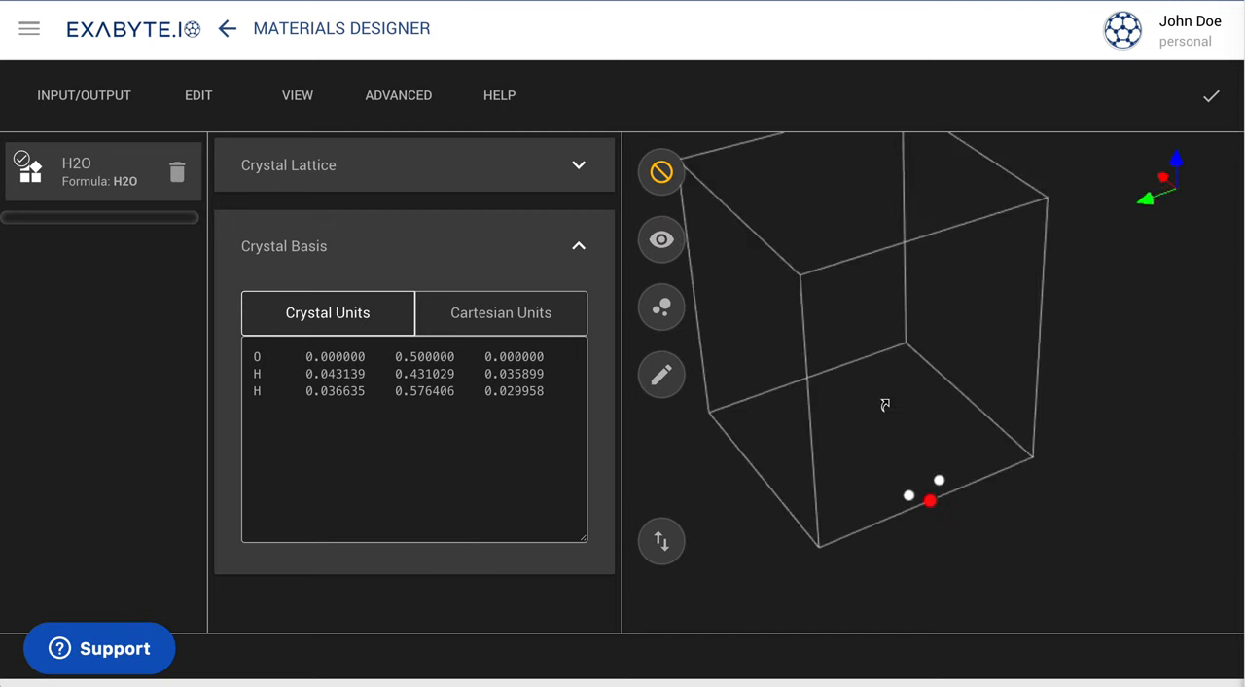
left_click_drag(885, 405, 916, 319)
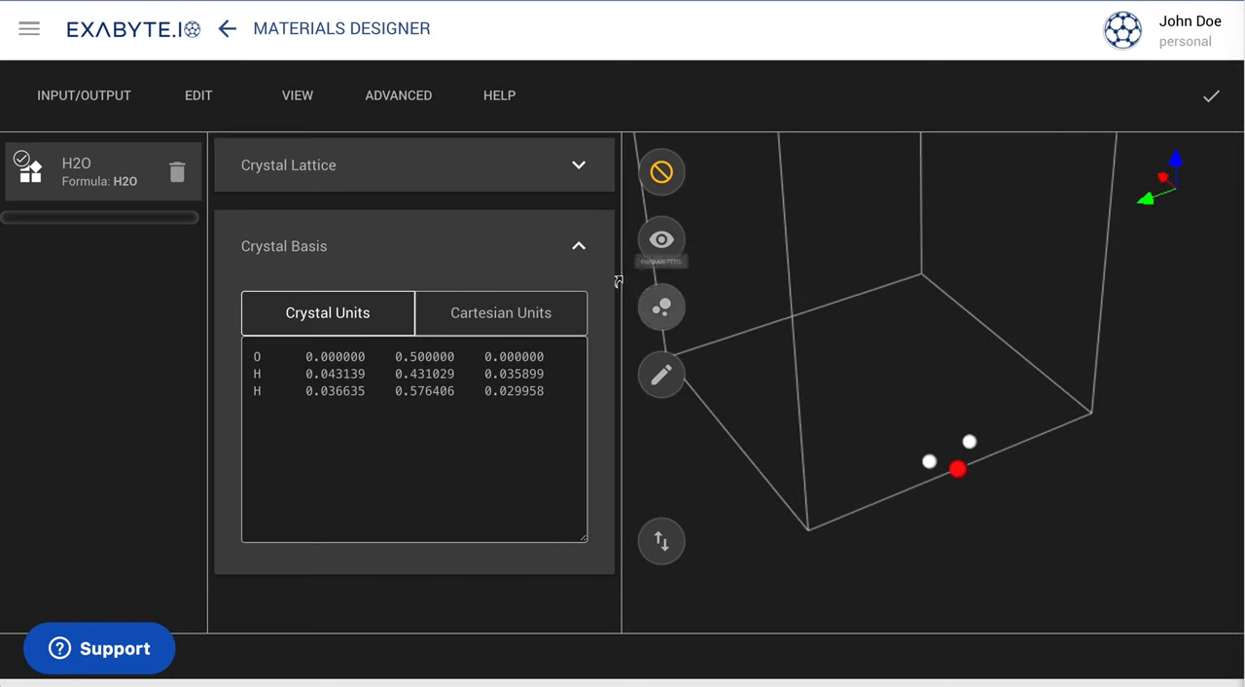
left_click(397, 96)
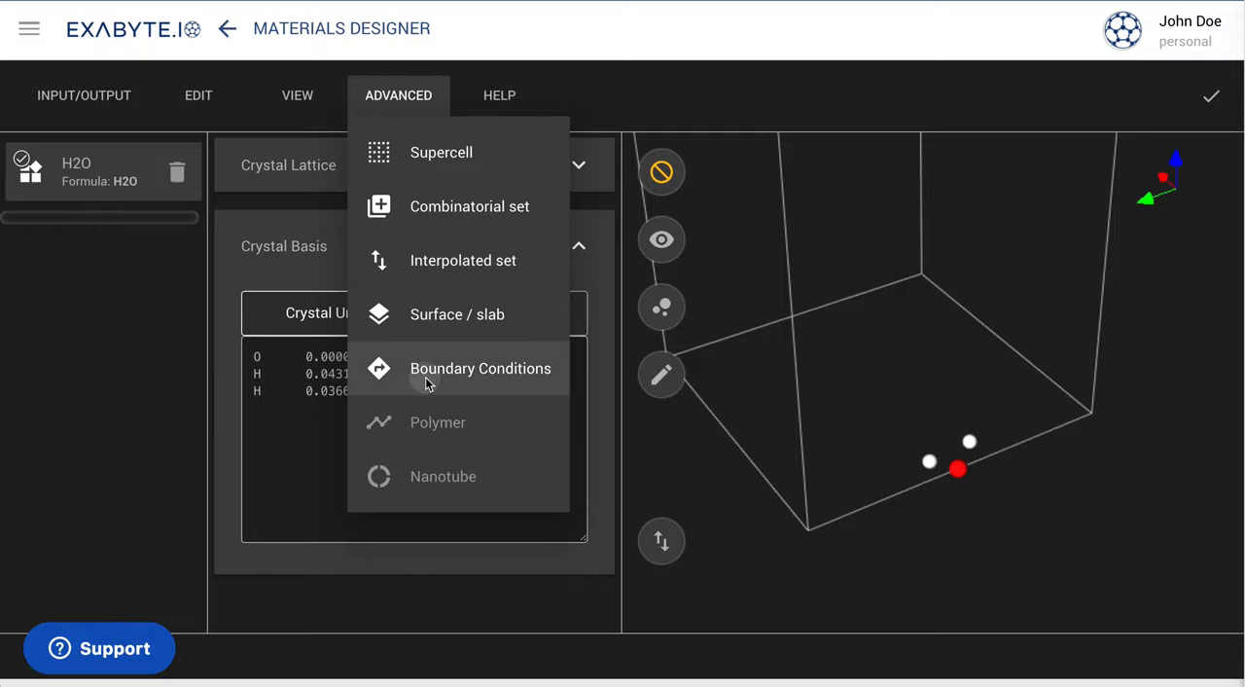
Step: Set boundary conditions to Vacuum-Slab-Vacuum (bc1) and show the cell's periodic repetitions
left_click(481, 368)
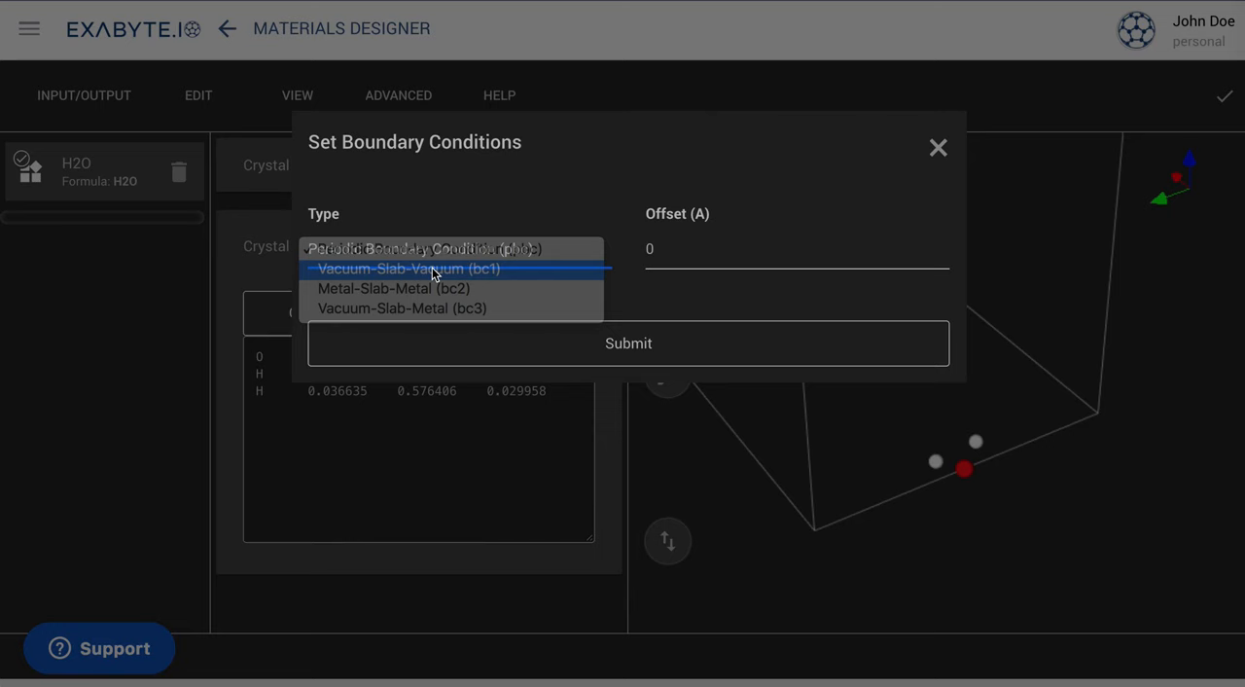
left_click(938, 148)
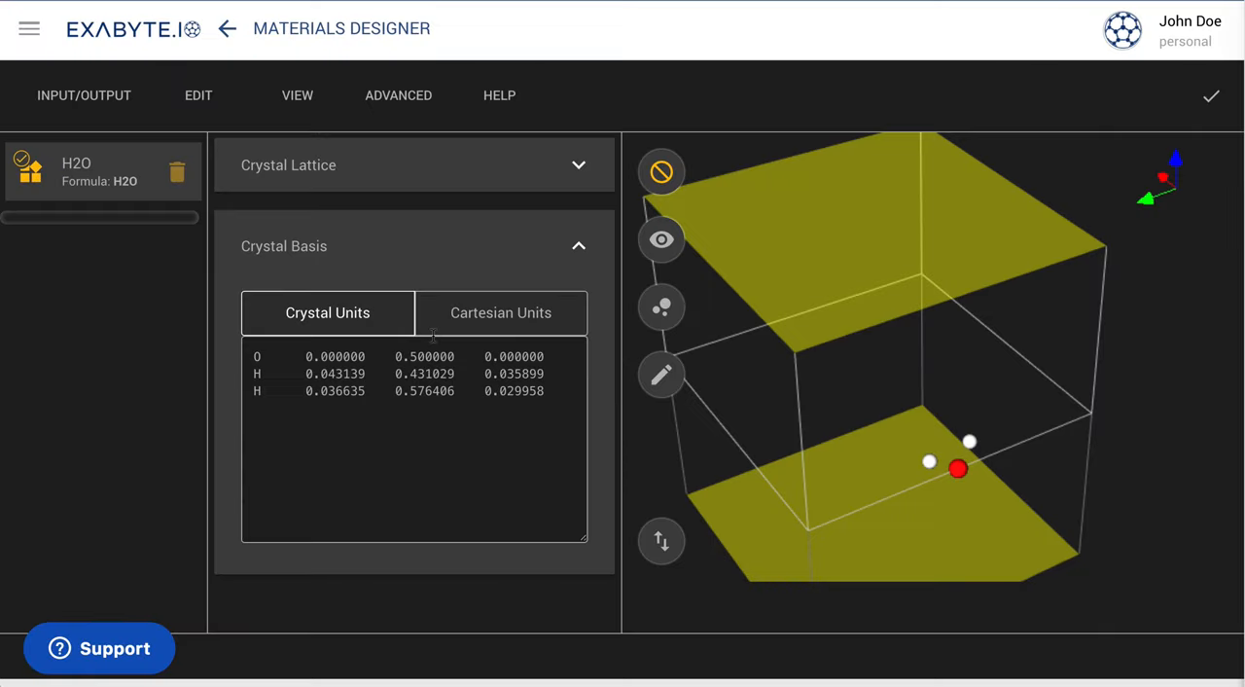
mouse_move(662, 239)
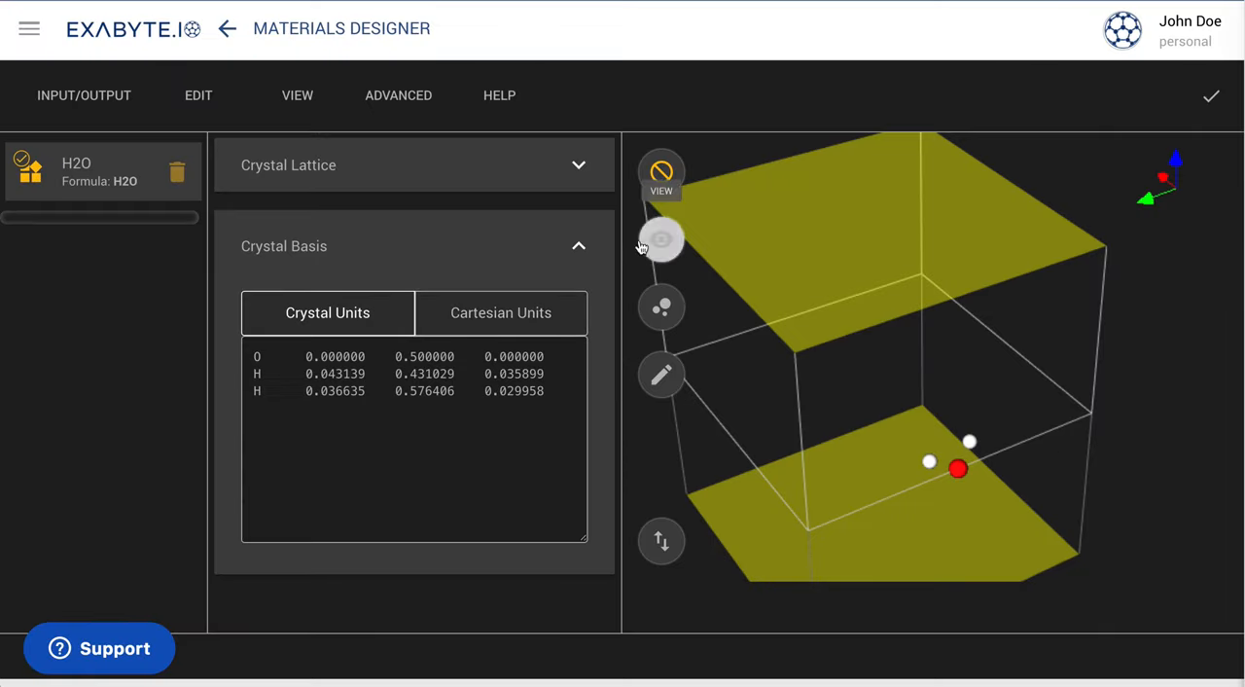
left_click(662, 239)
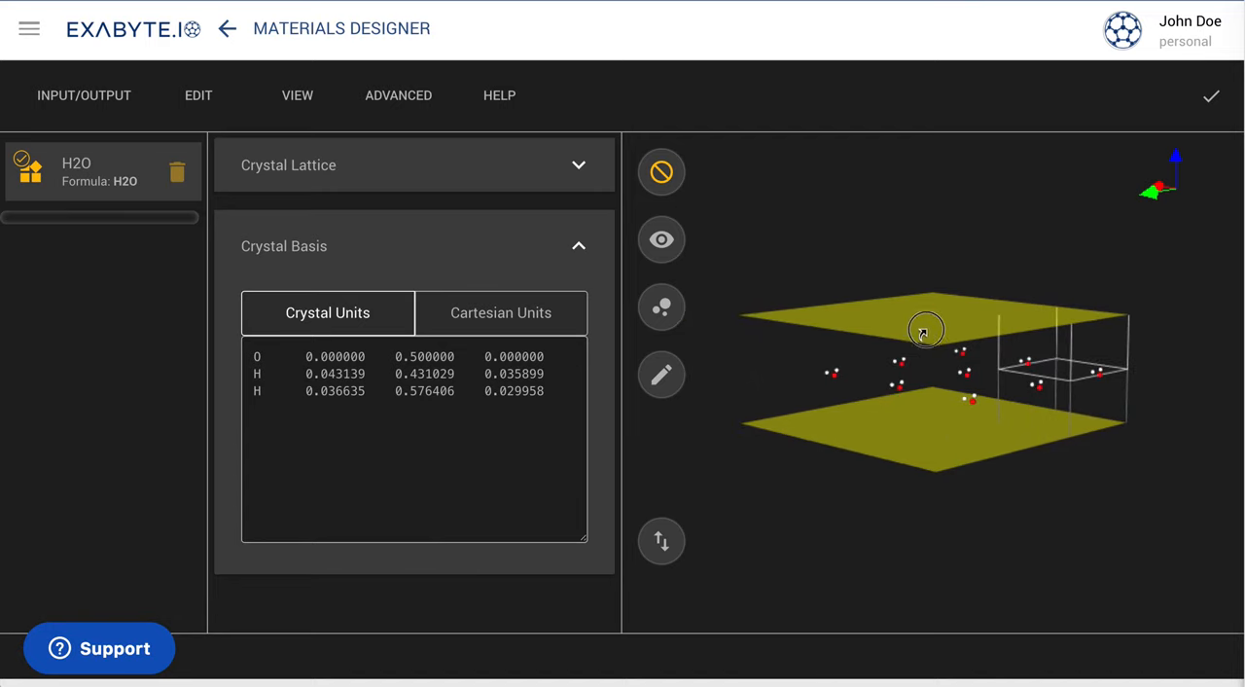
left_click_drag(926, 329, 914, 327)
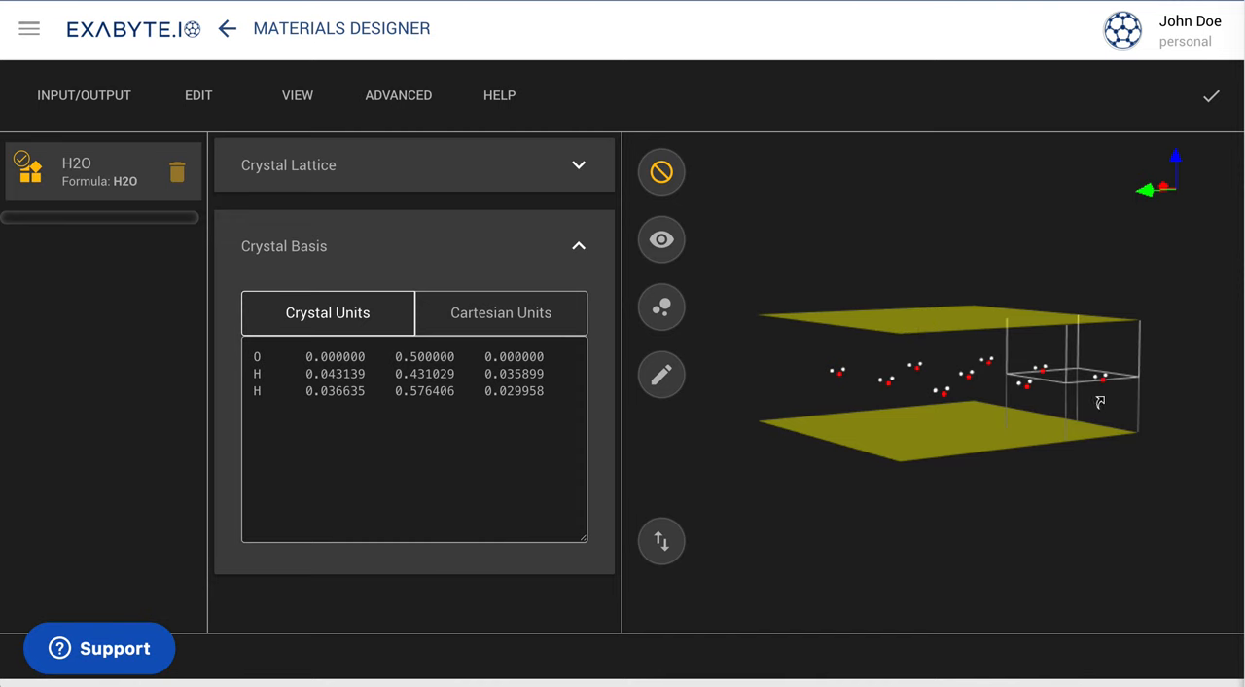
left_click_drag(1100, 401, 971, 411)
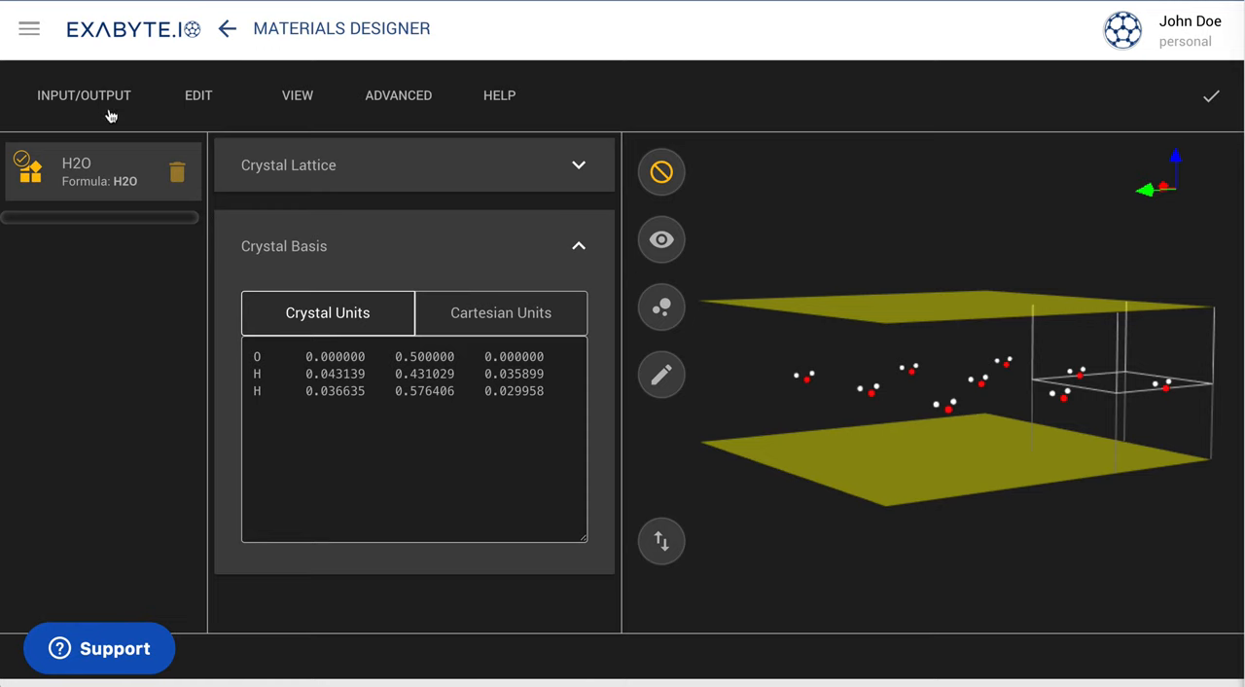
Step: Save the H2O material via Input/Output and exit the designer to the materials list
left_click(83, 96)
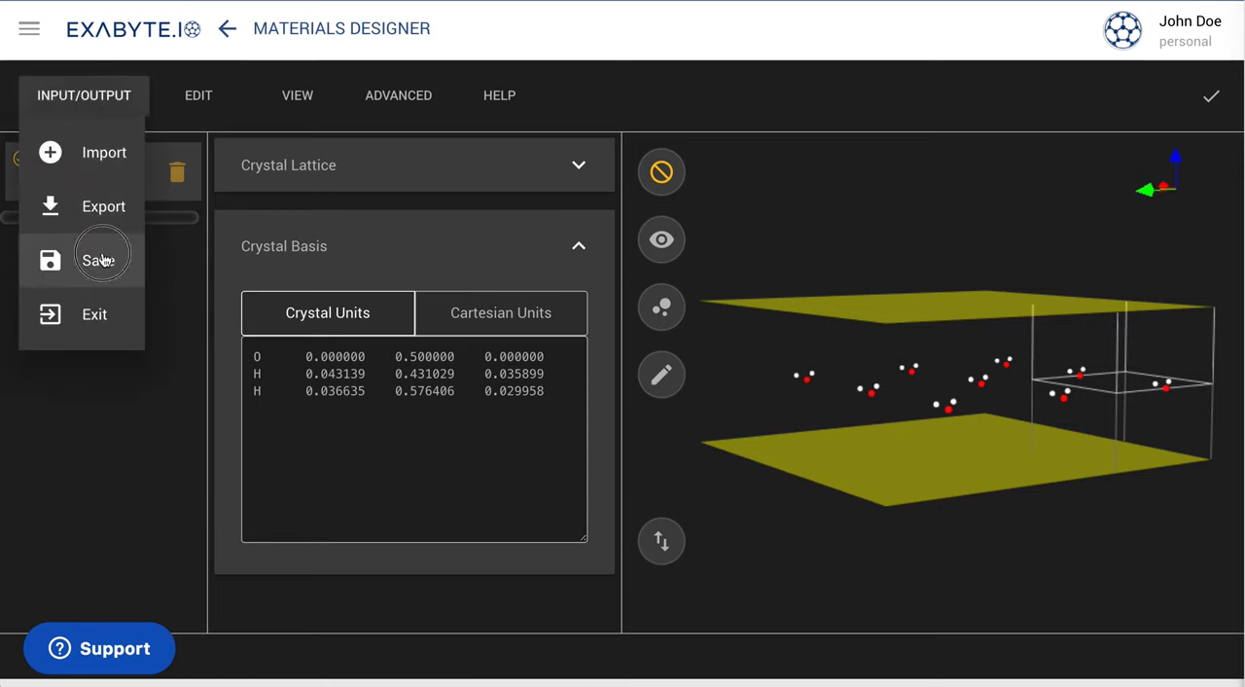
left_click(98, 261)
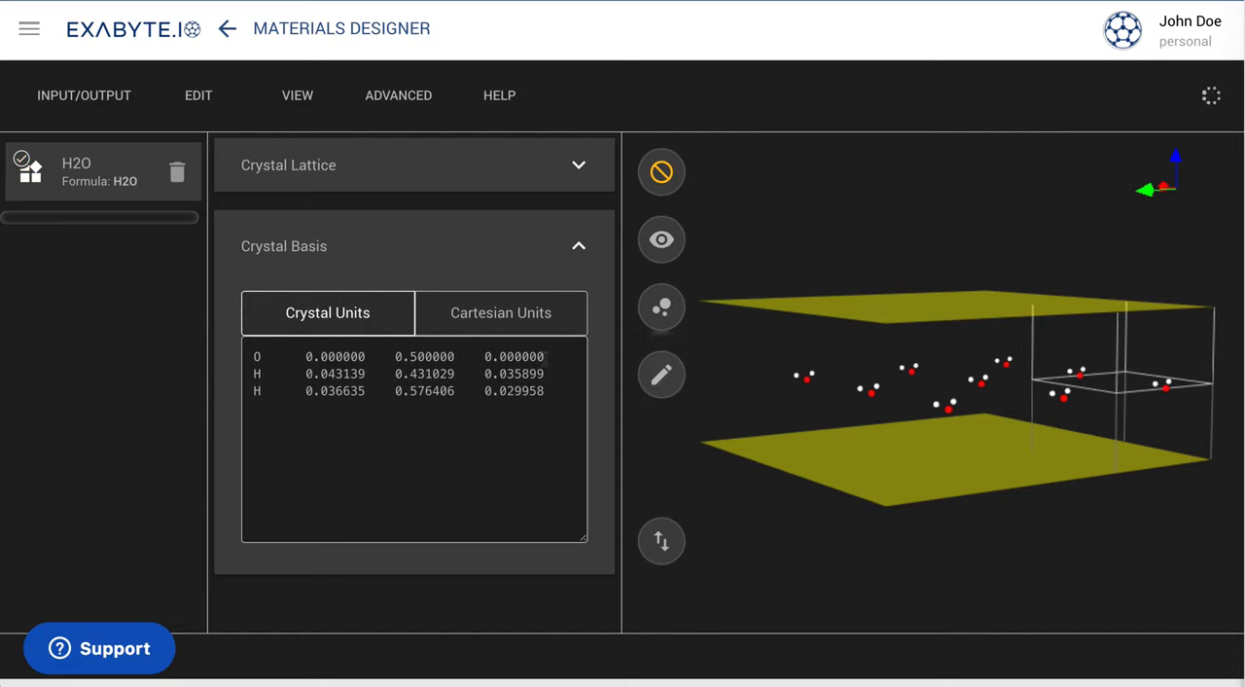
left_click(84, 95)
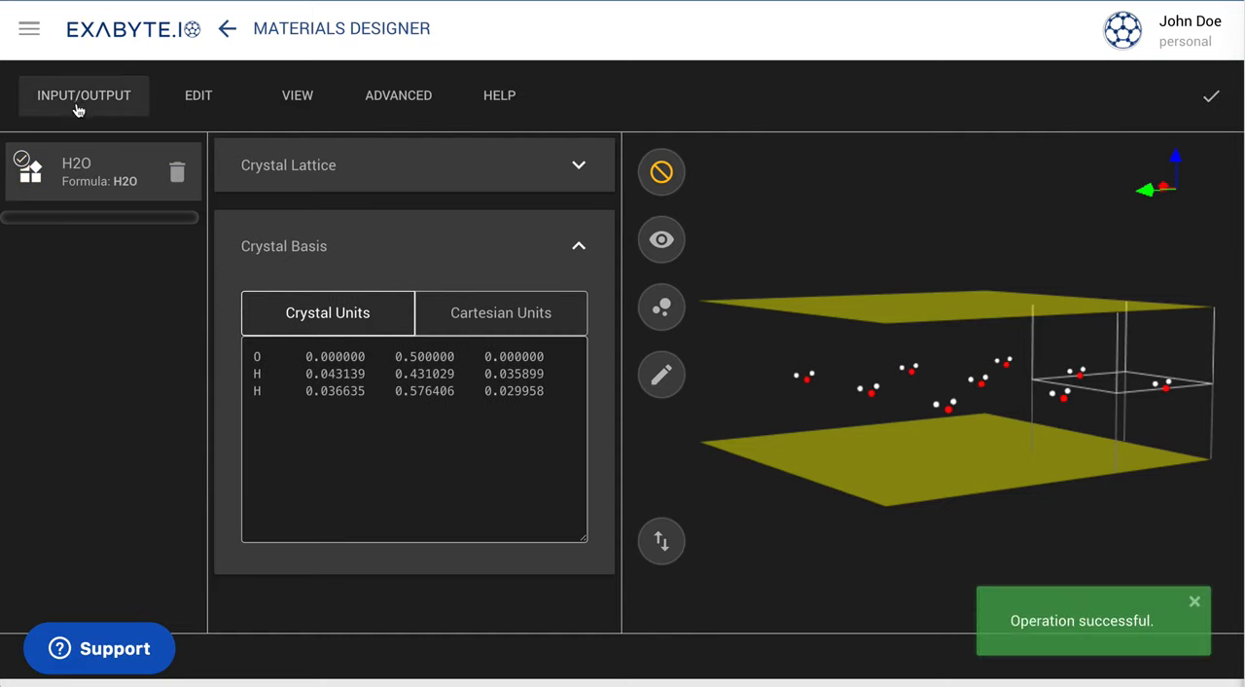
left_click(83, 96)
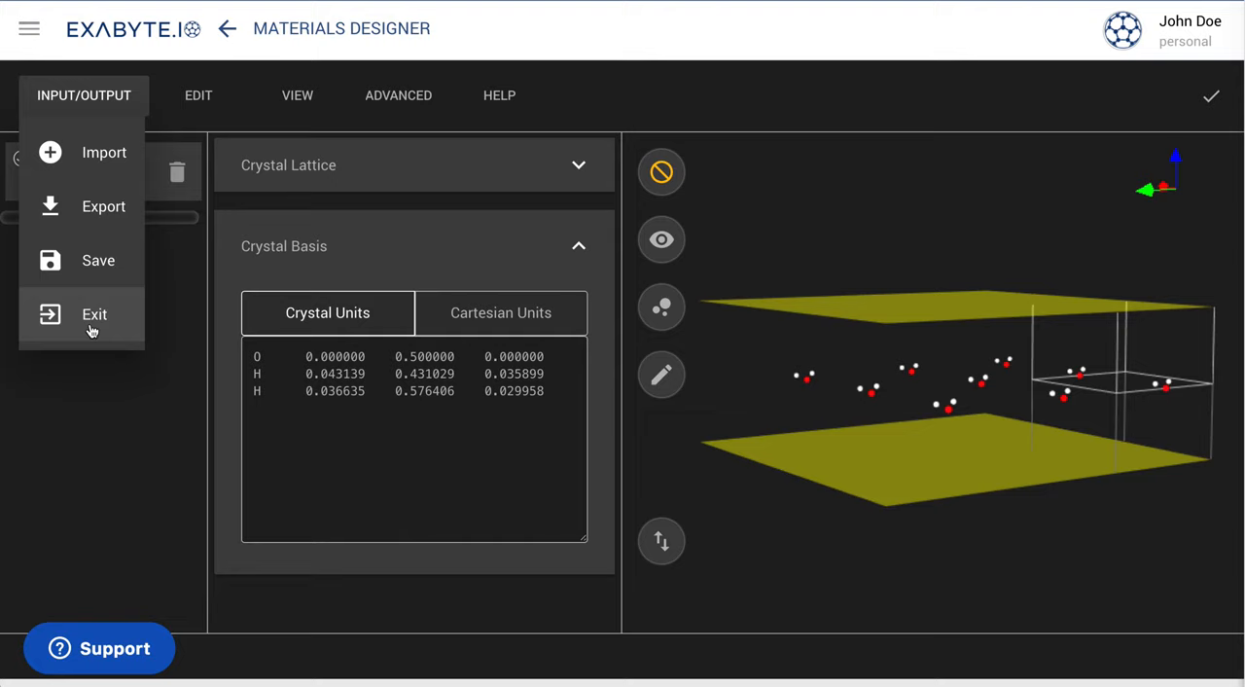
left_click(94, 313)
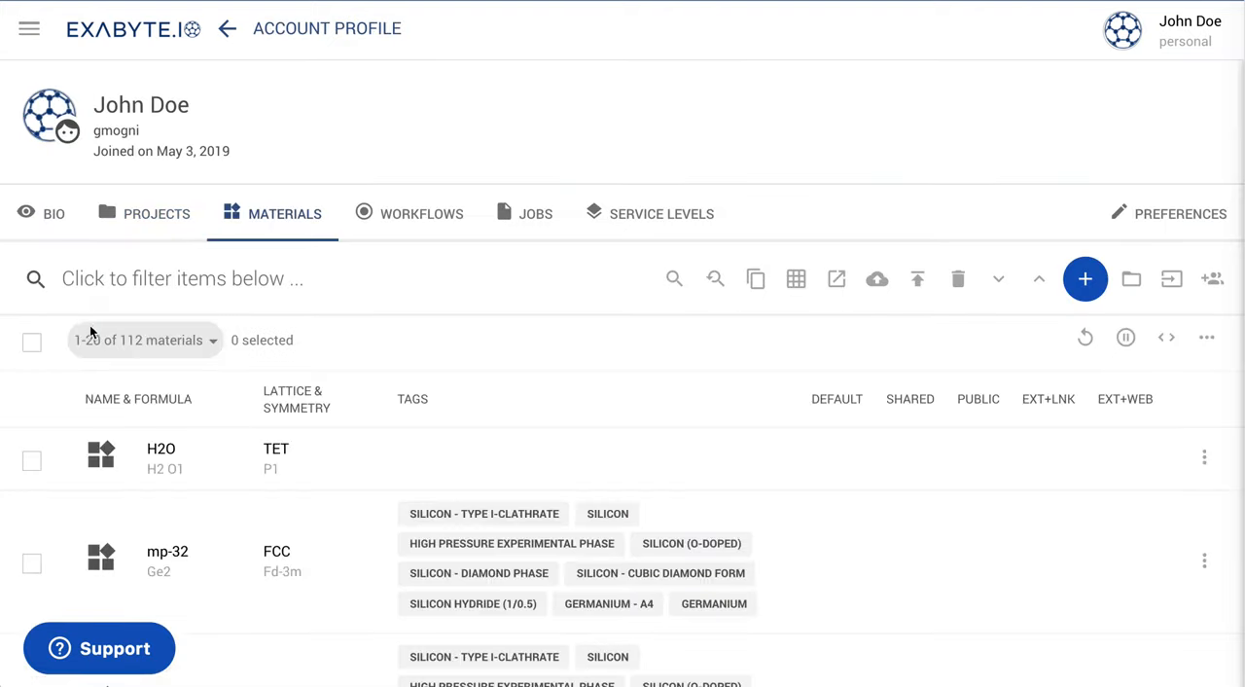
Step: Create a new job and select H2O from the materials collection as its material
left_click(27, 29)
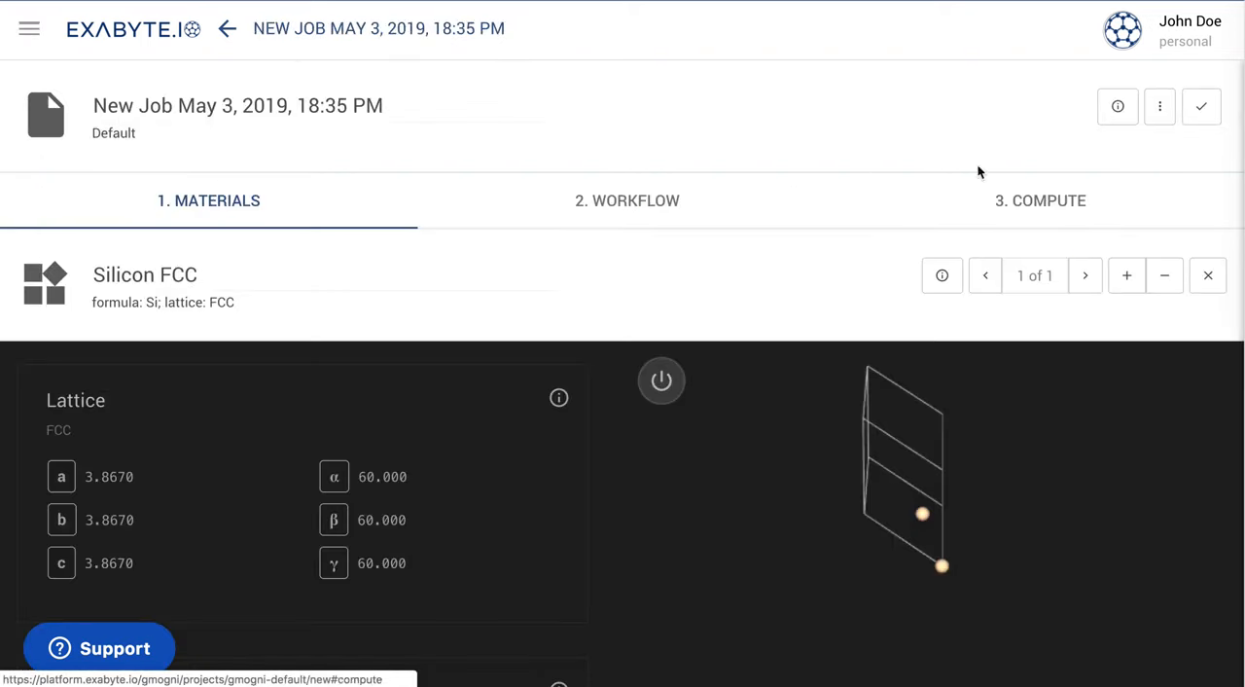
left_click(1160, 105)
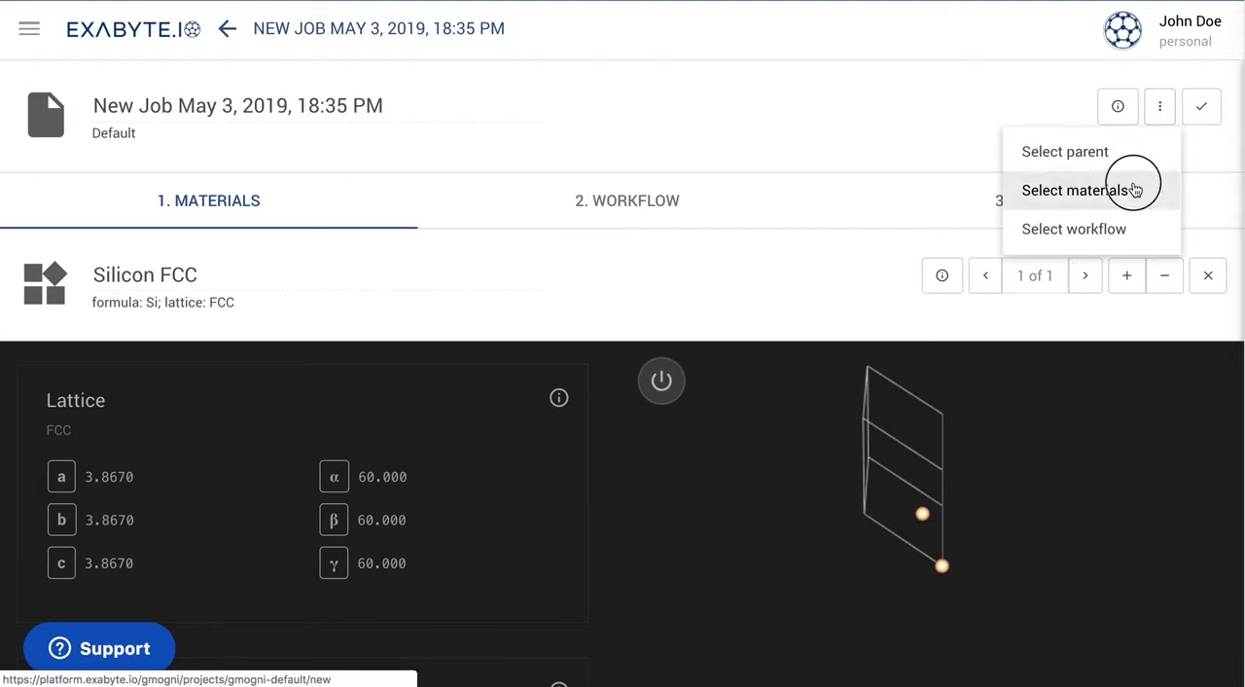
left_click(1074, 191)
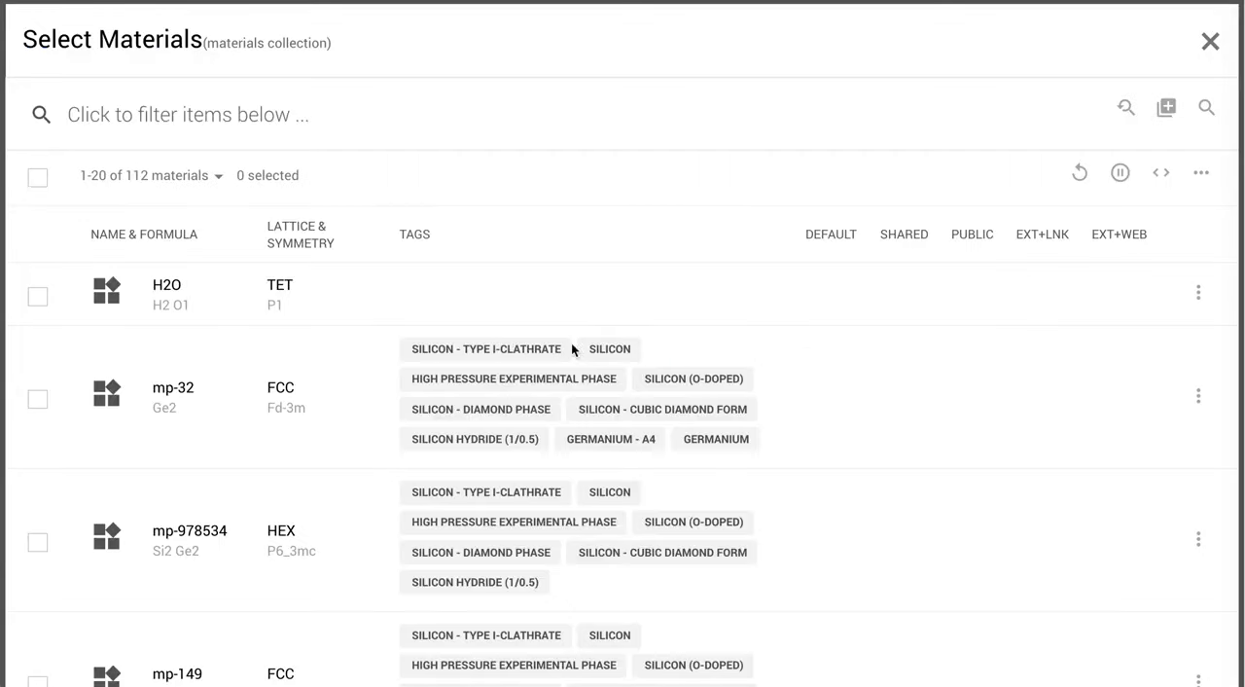
left_click(39, 296)
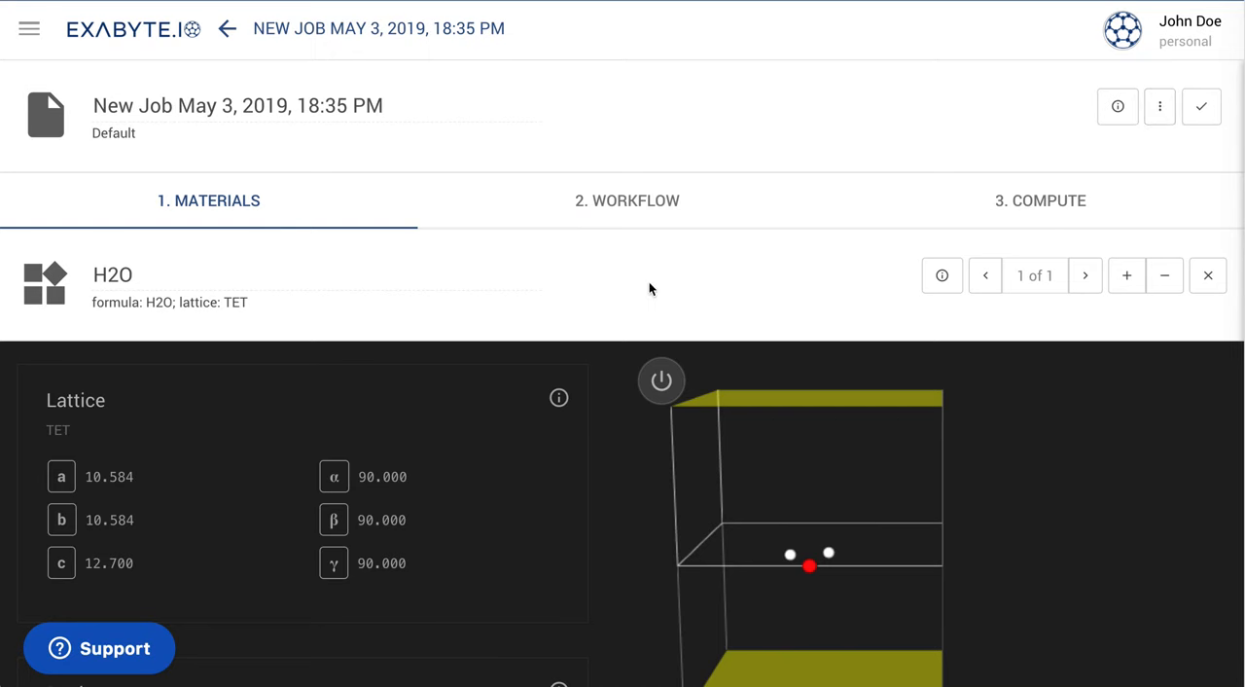
mouse_move(607, 216)
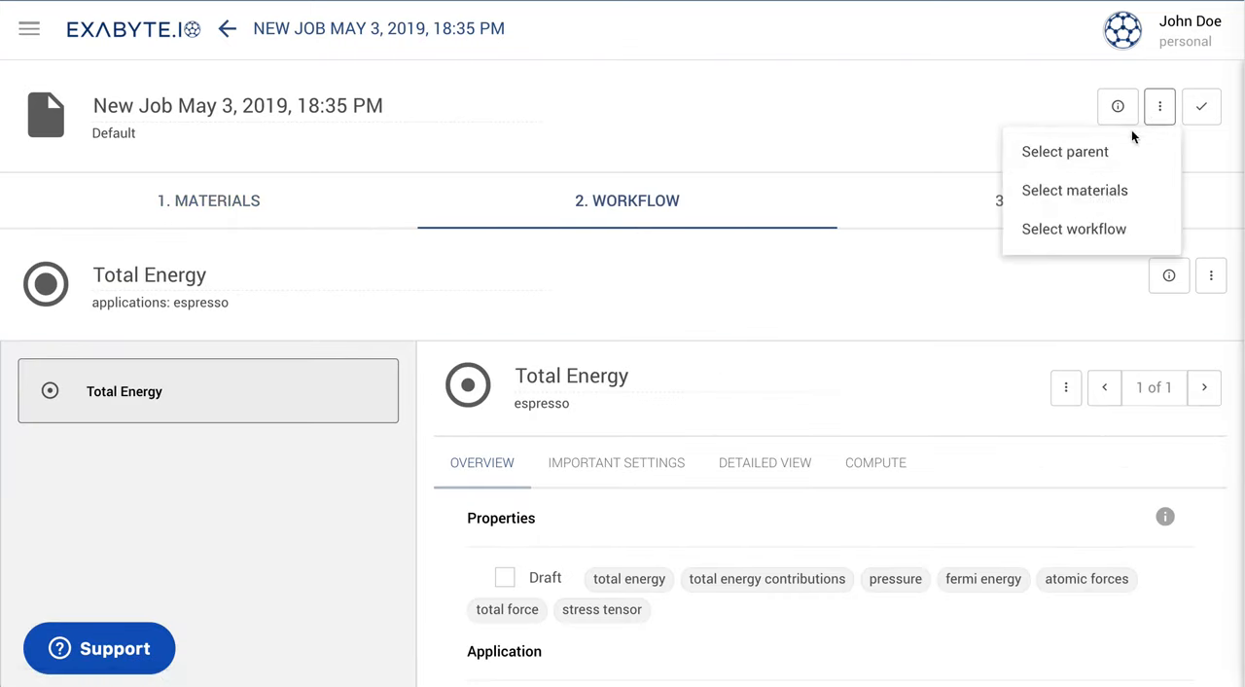
Step: Choose Effective Screening Medium (ESM) Relax from the workflow selection list
left_click(1074, 230)
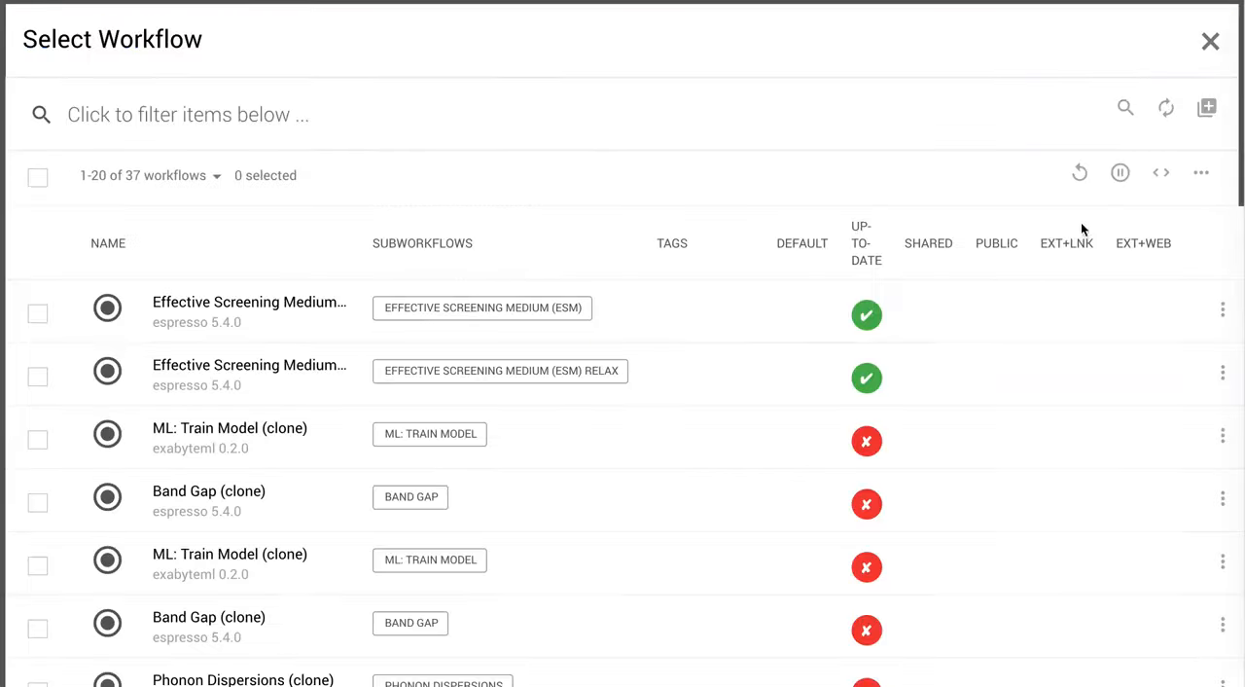
mouse_move(44, 389)
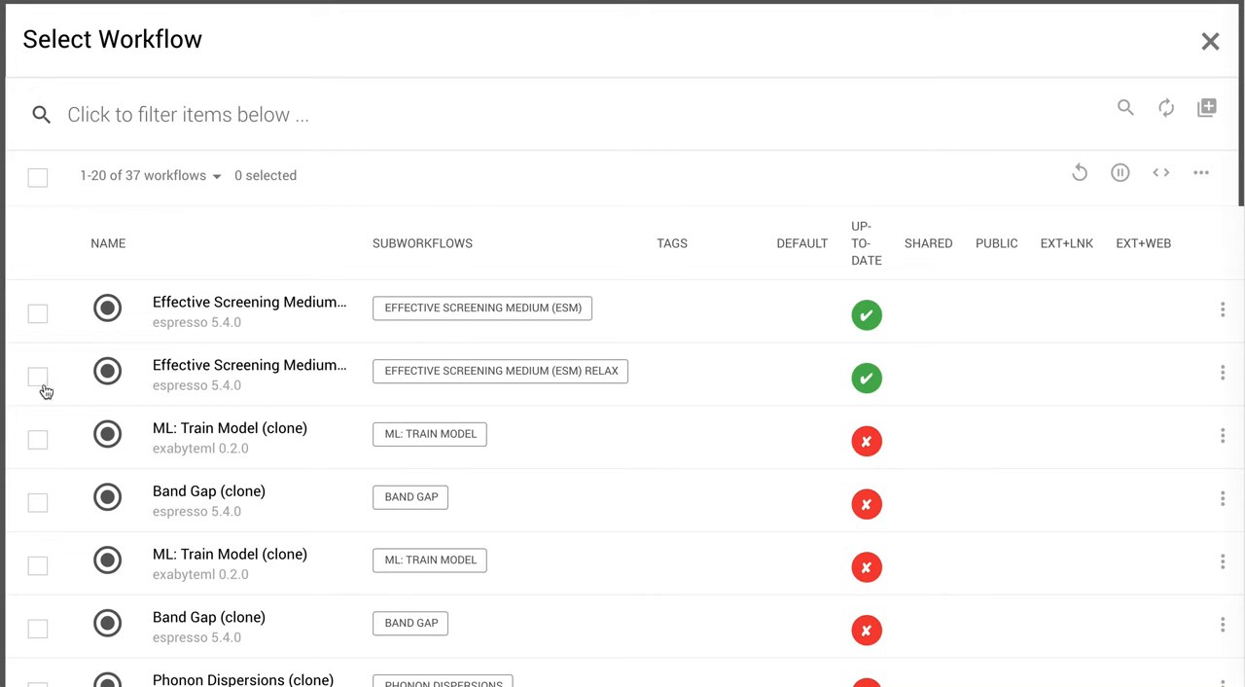
left_click(37, 377)
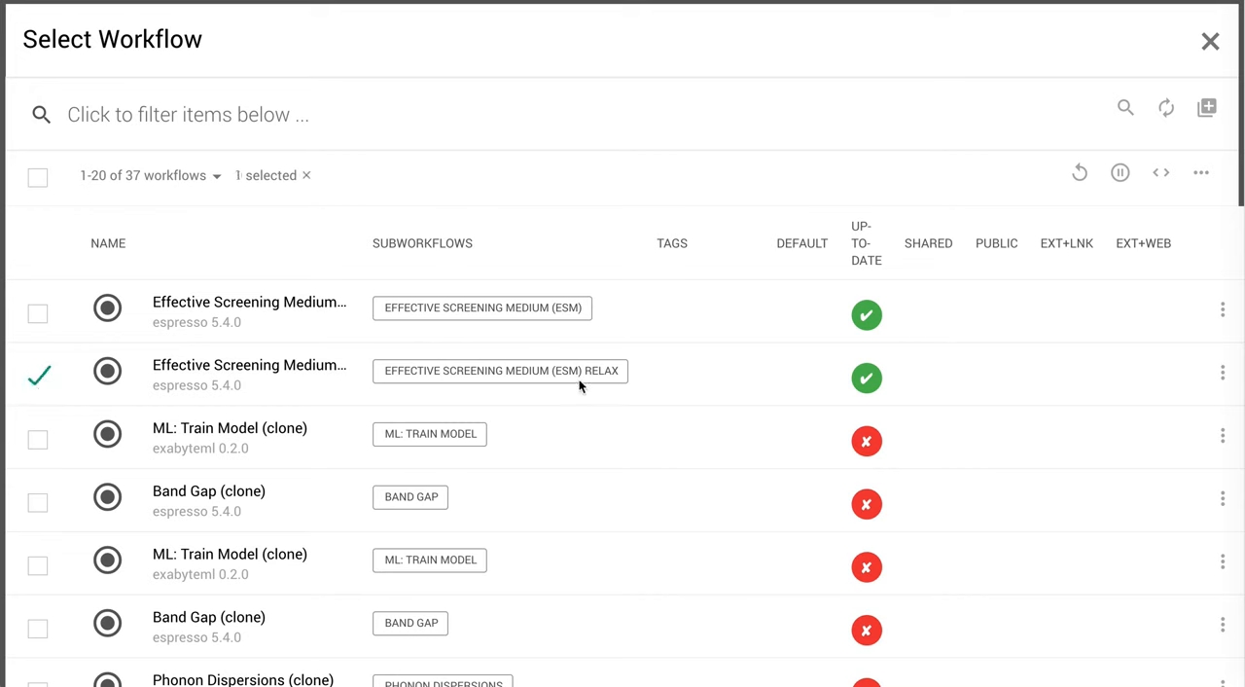
mouse_move(1206, 107)
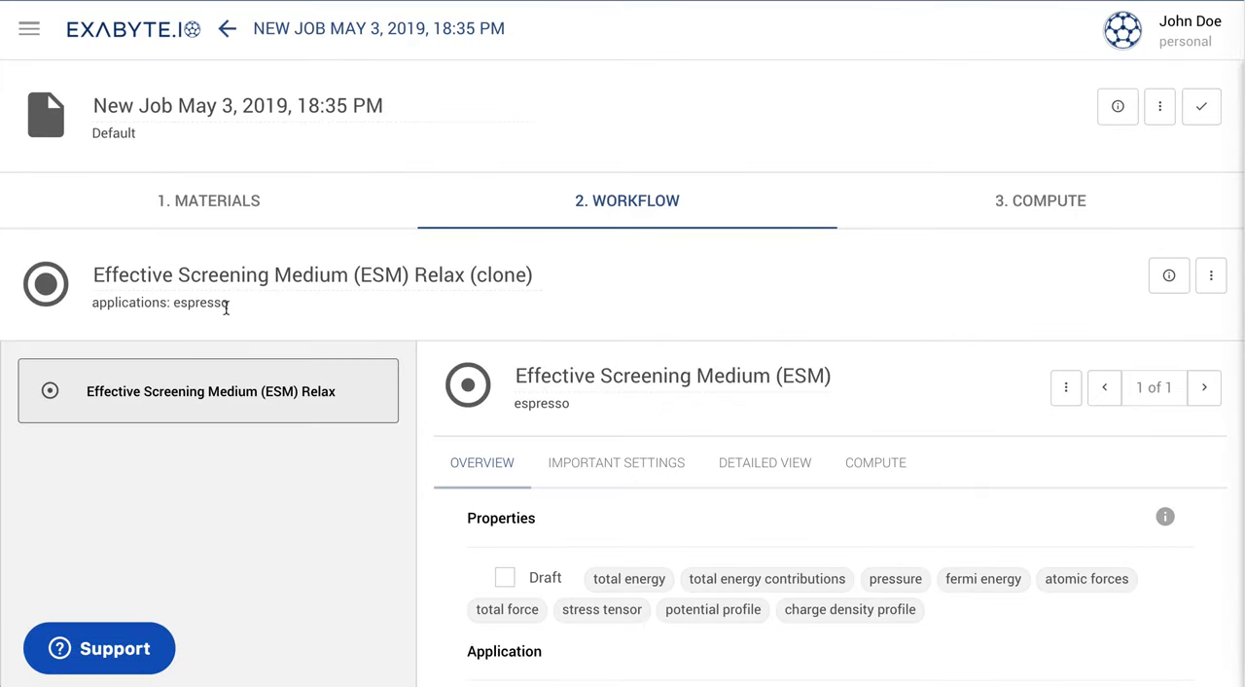
scroll("down", 3)
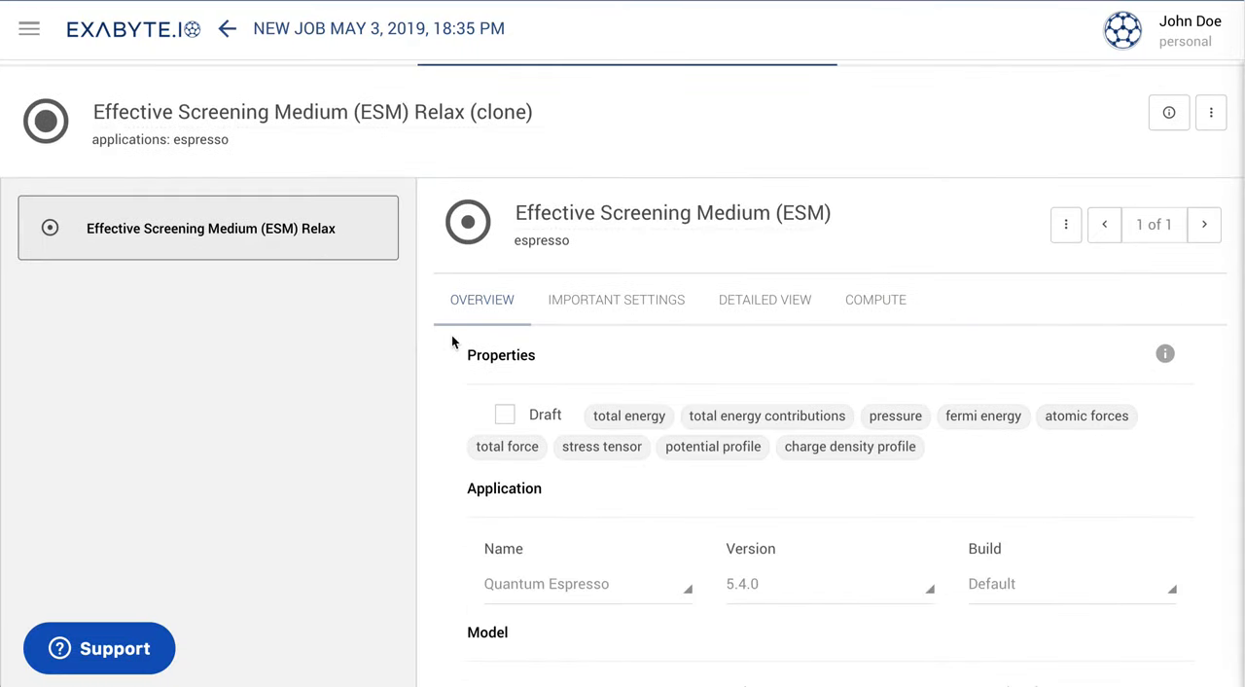
scroll("down", 3)
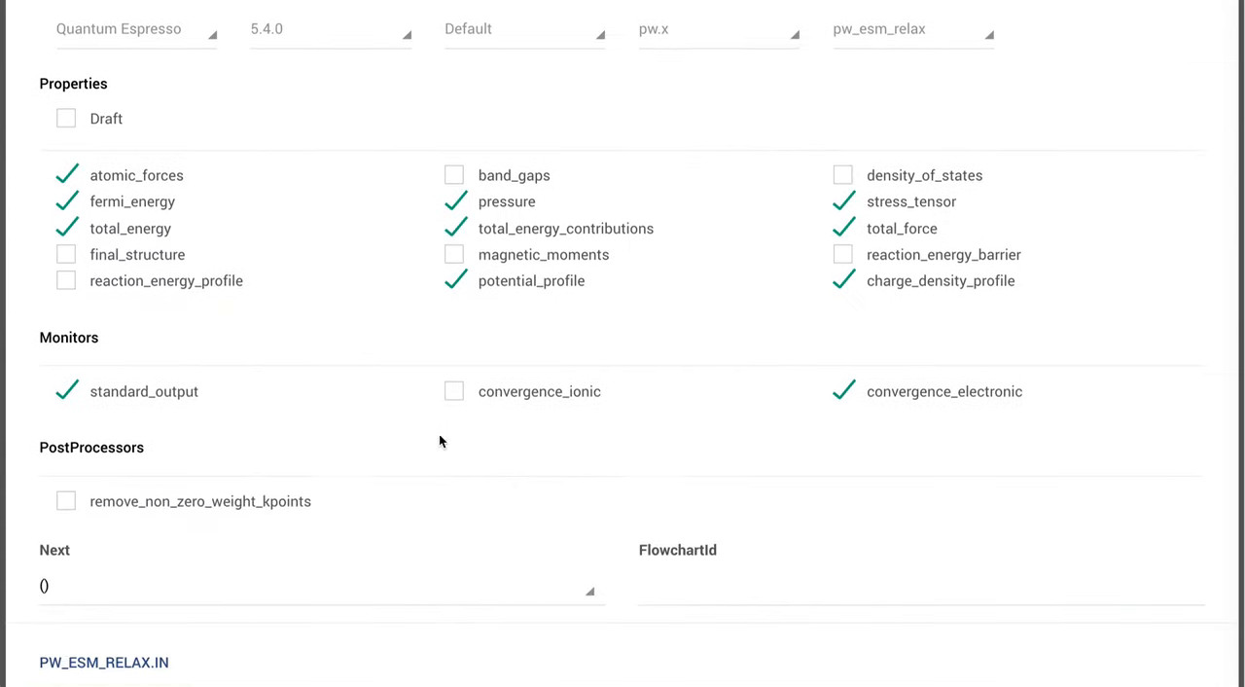
scroll("down", 3)
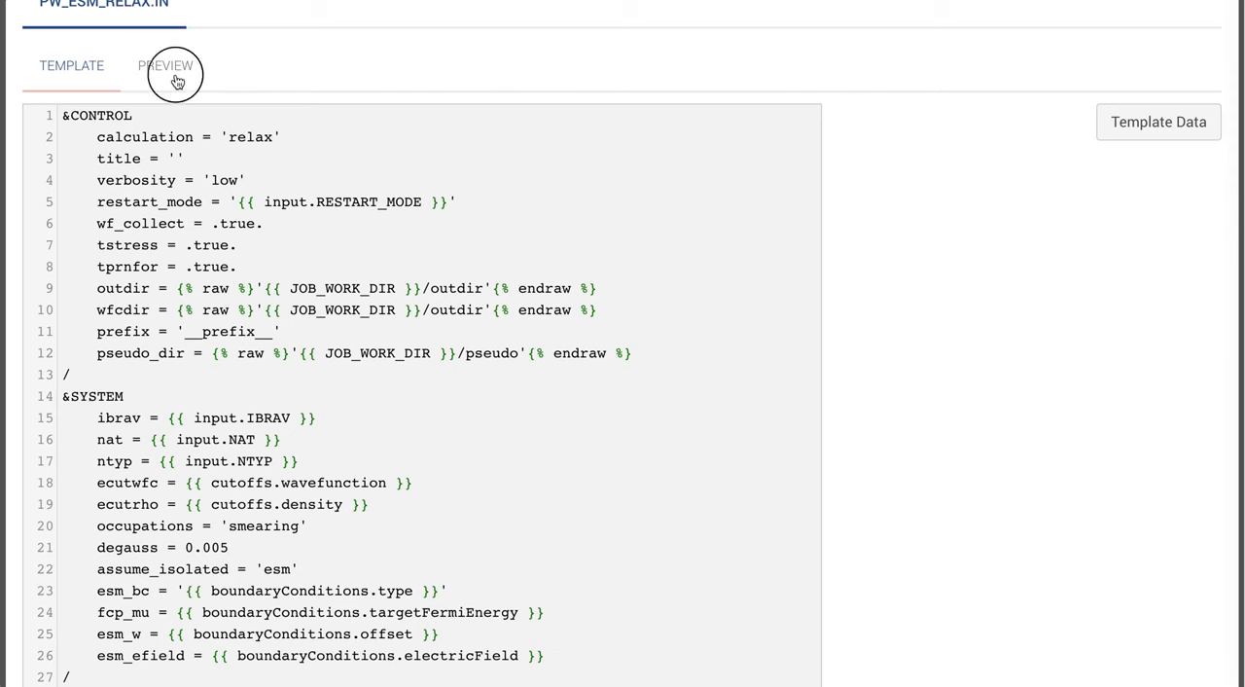
left_click(165, 66)
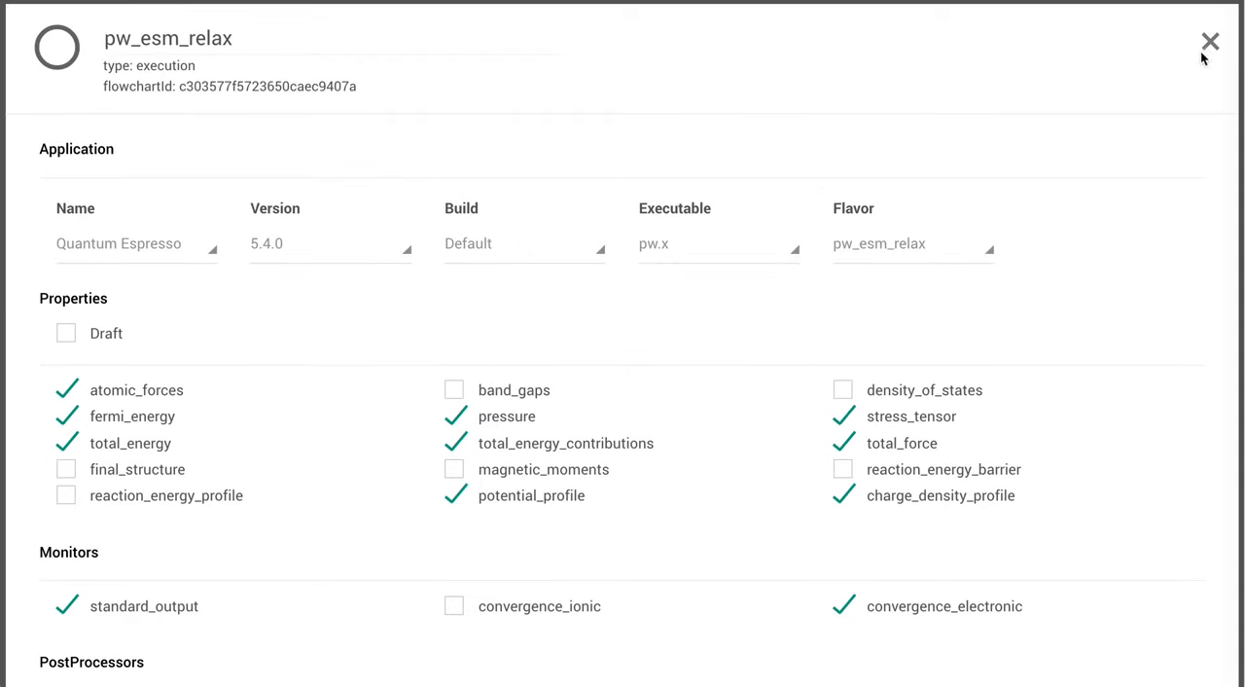
left_click(1211, 41)
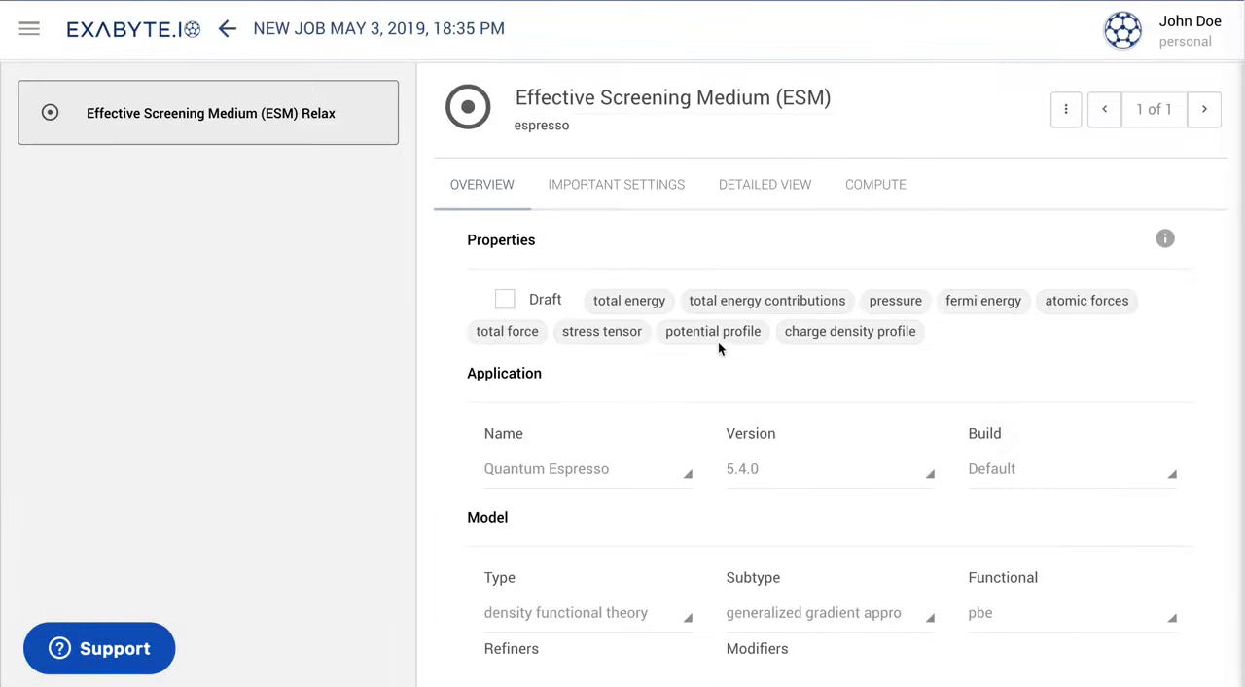
Step: In Important Settings, reduce the kgrid dimensions from 10 to 1 for a 1×1×1 grid
left_click(615, 183)
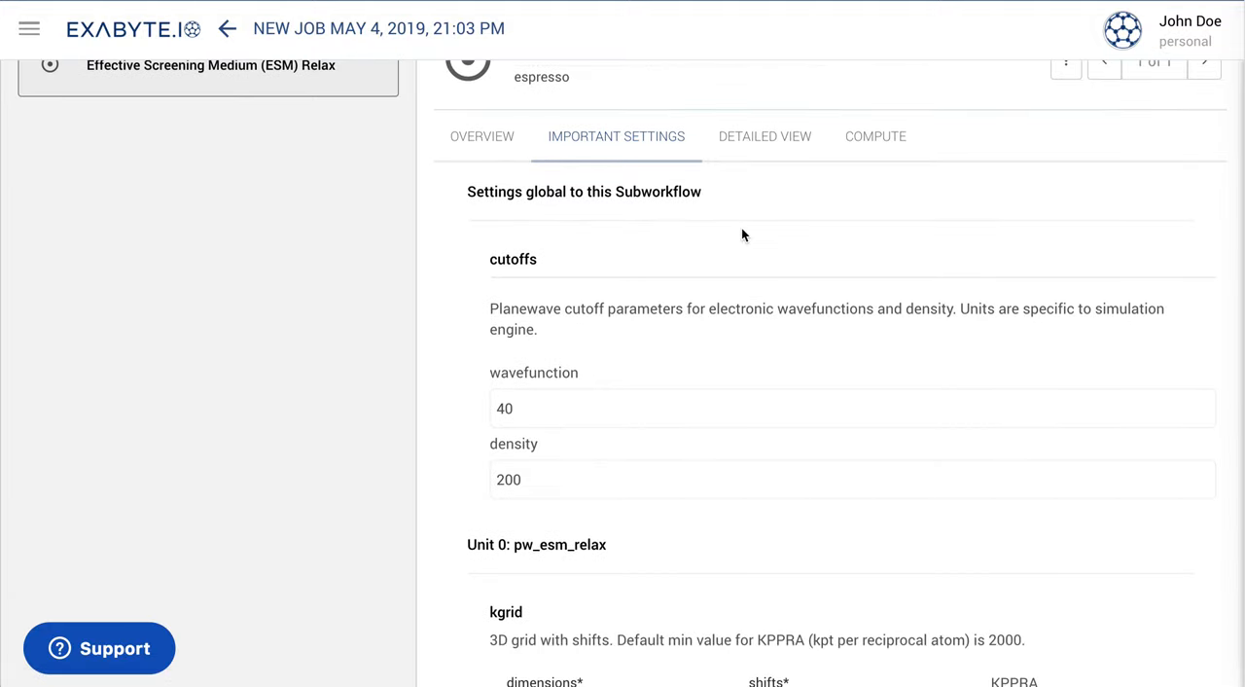
scroll("down", 3)
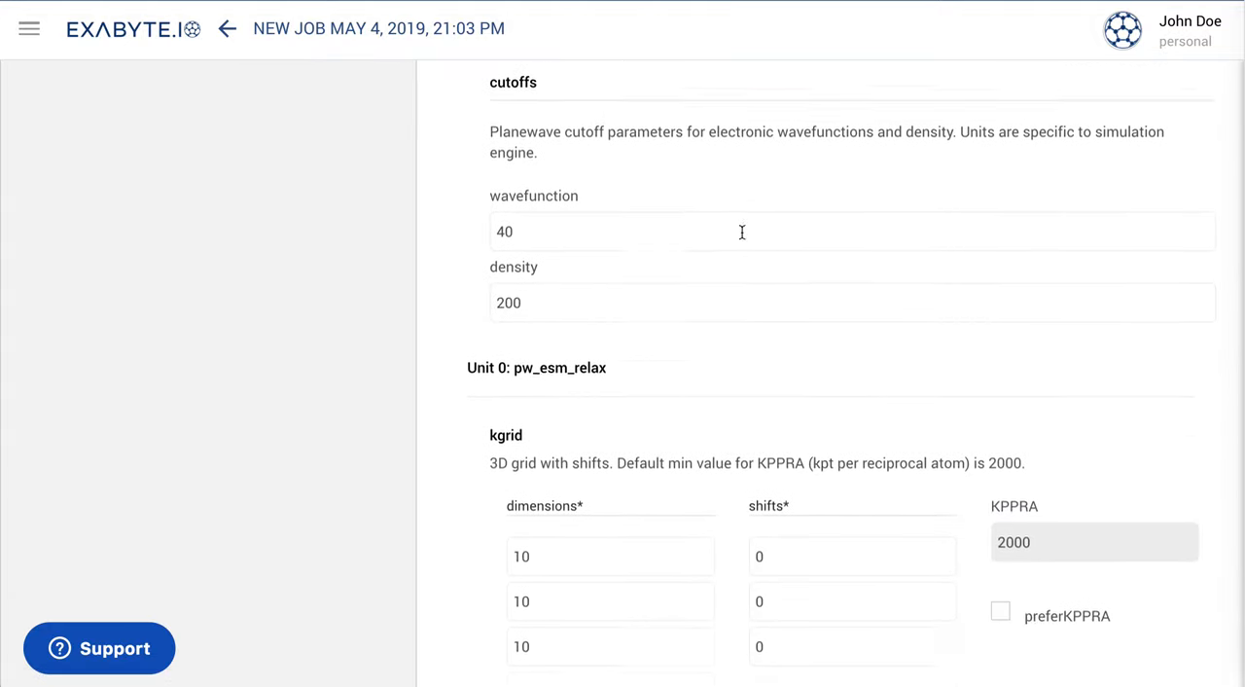
scroll("down", 3)
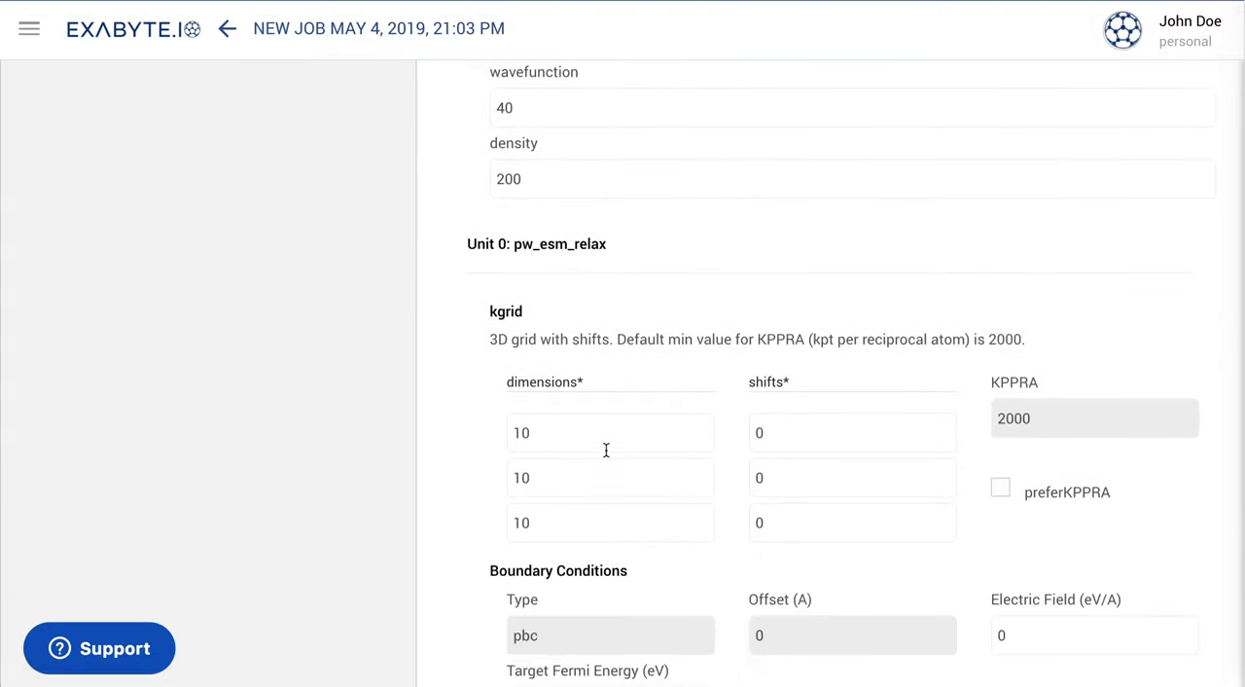
type("1")
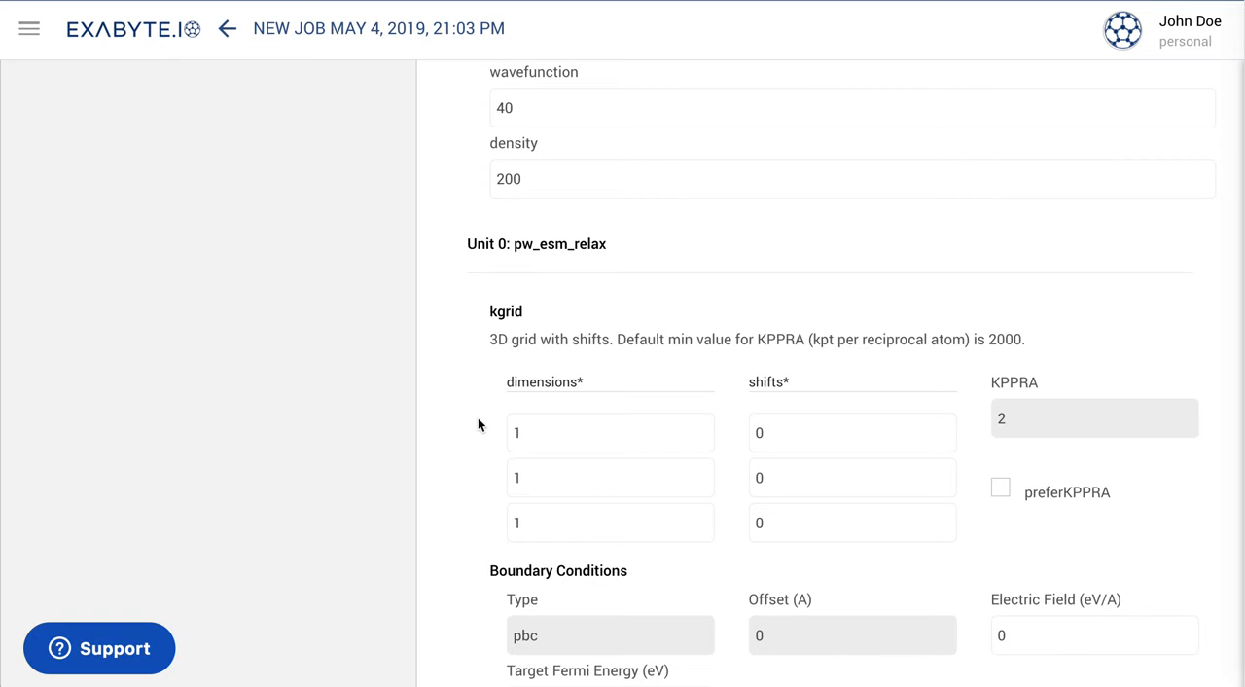
scroll("down", 3)
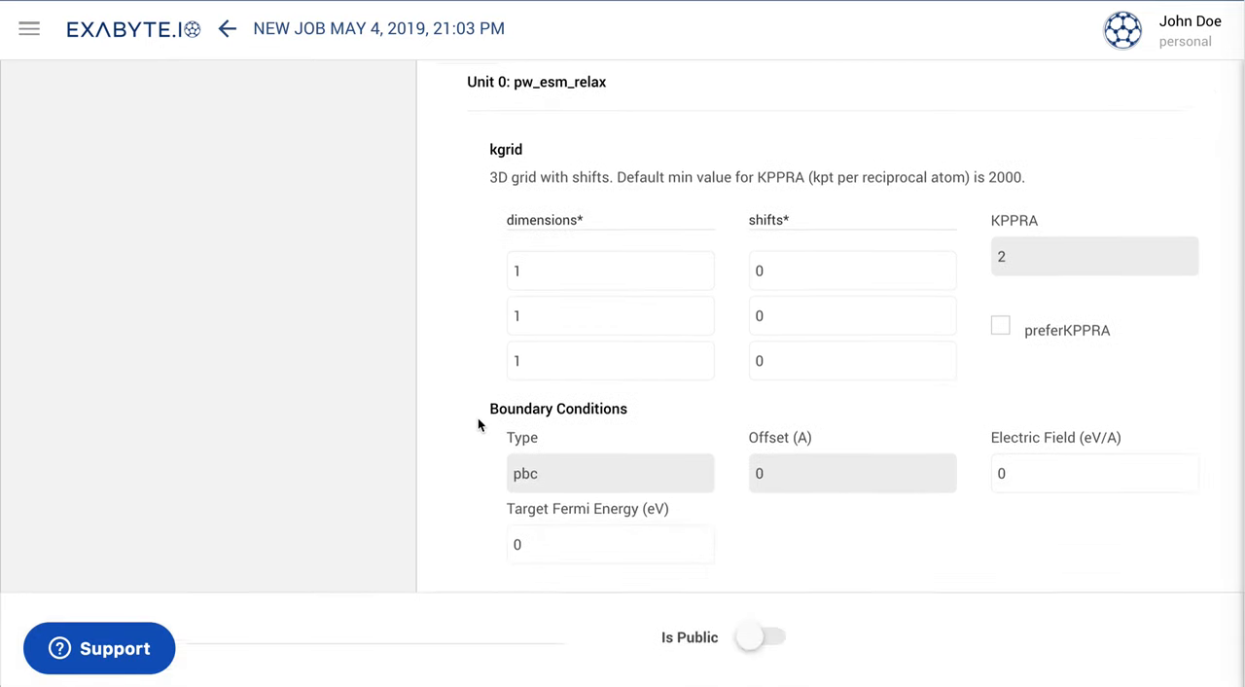
scroll("down", 3)
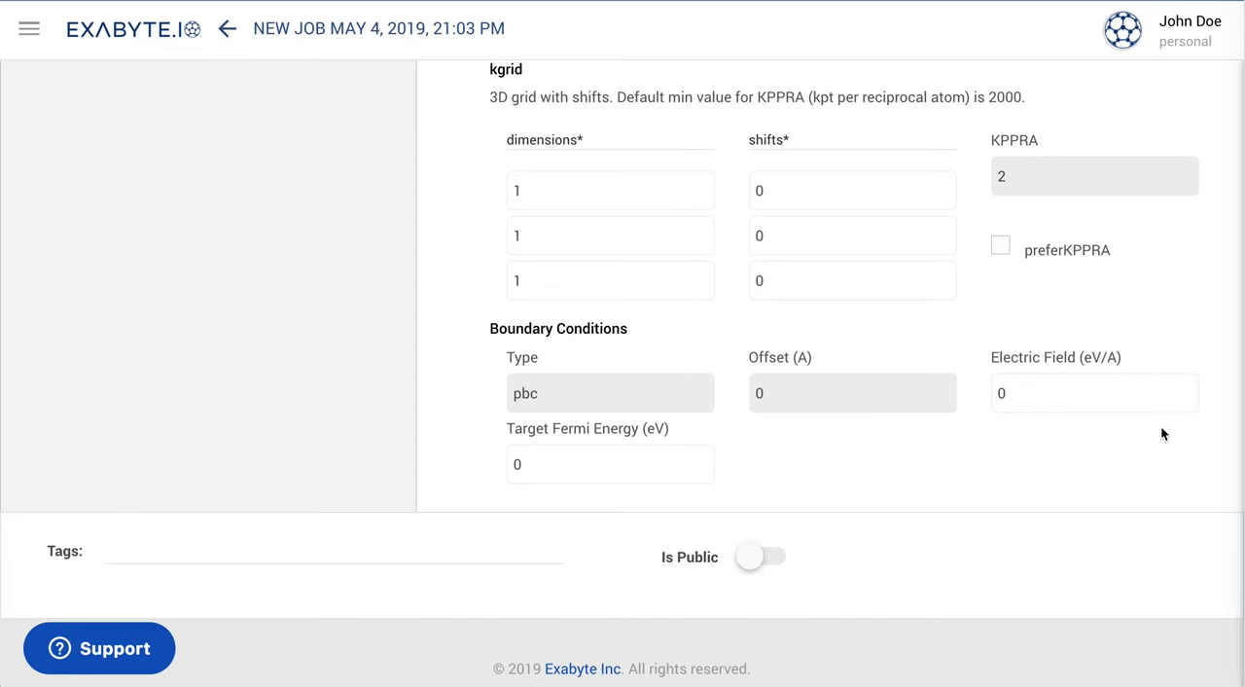
scroll("down", 3)
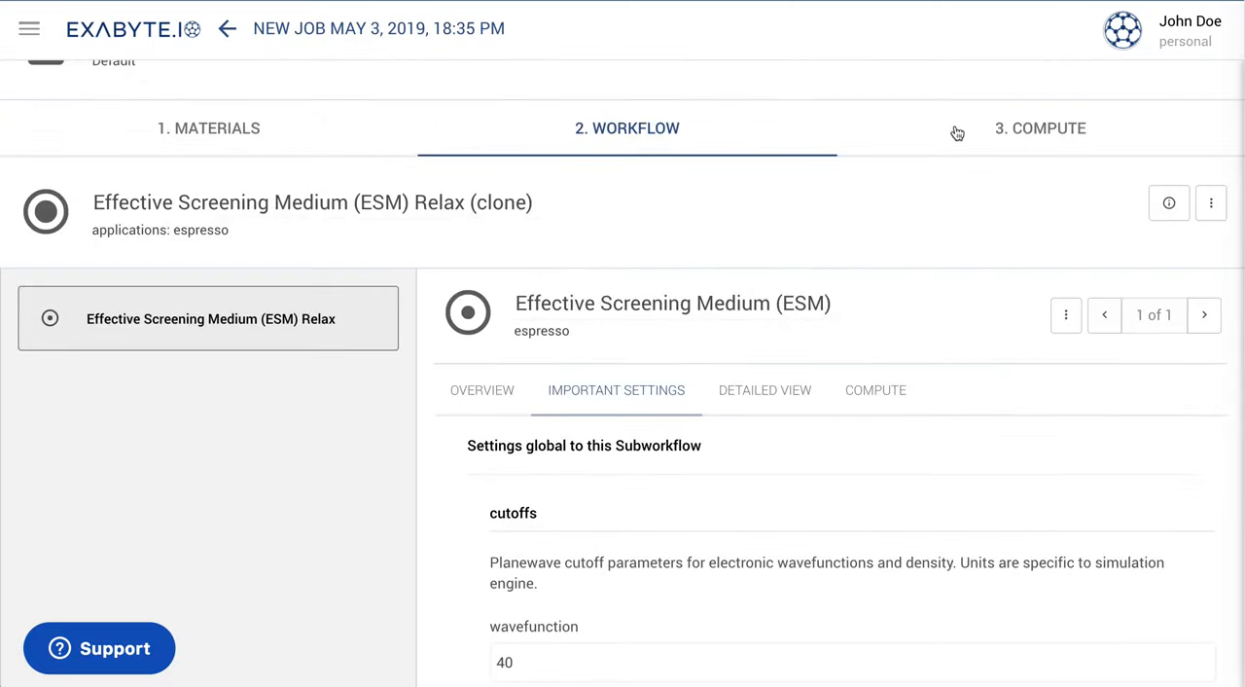
Step: In the Compute step, set the job to 4 cores on 1 node
left_click(1039, 128)
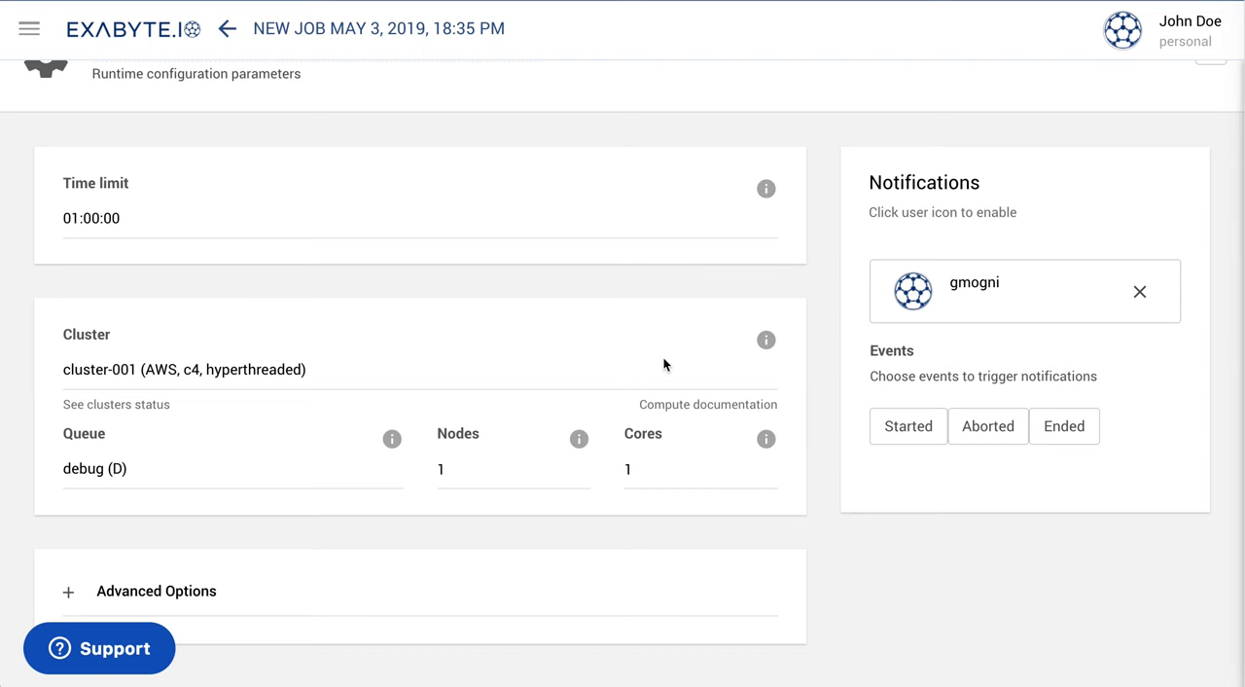
left_click(701, 469)
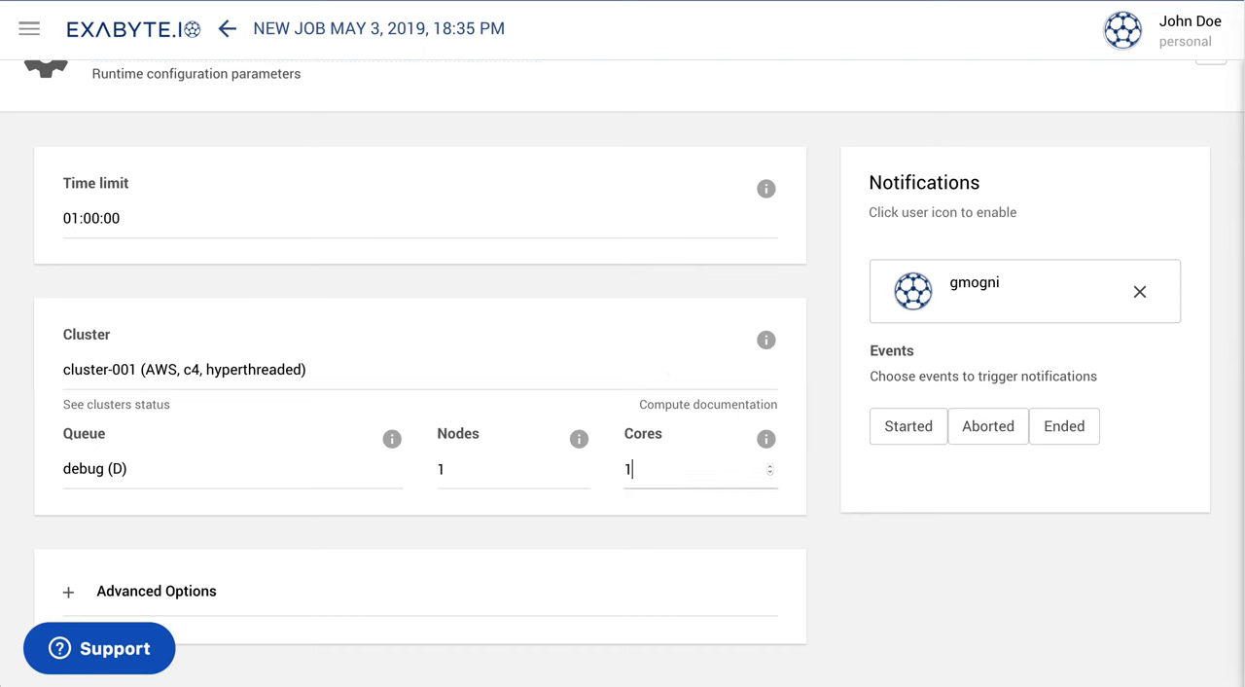
type("4")
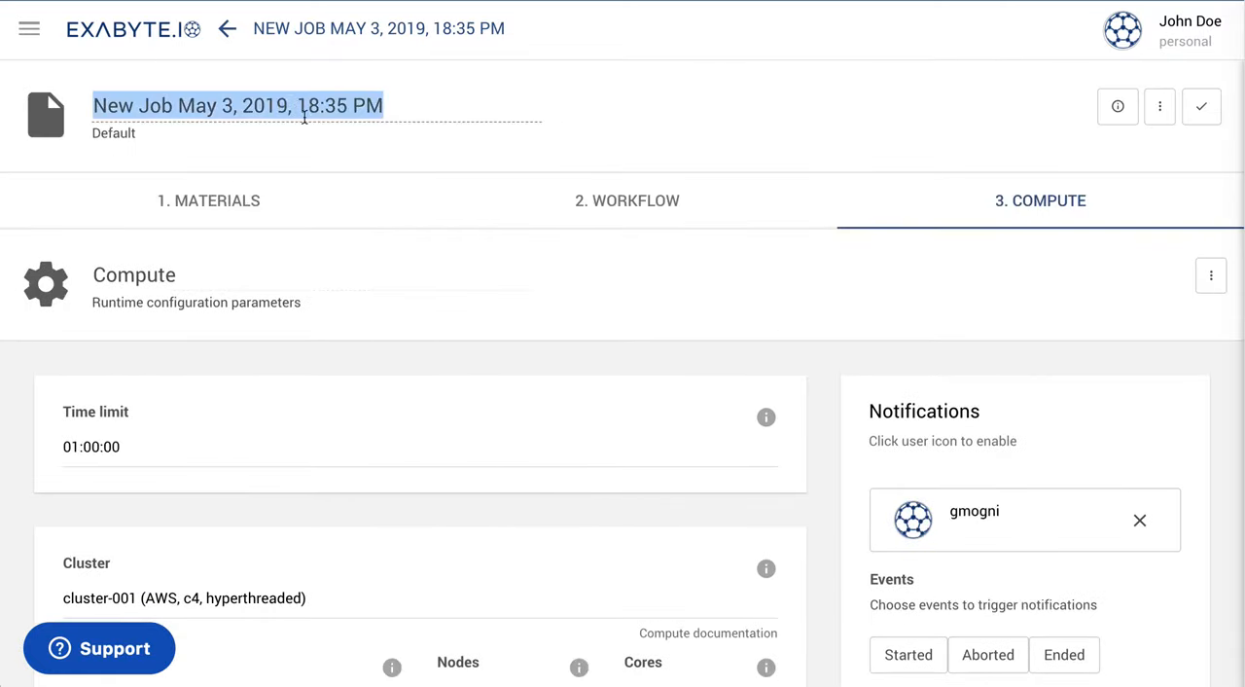
Step: Name the job 'Quantum ESPRESSO ESM Calculation on H2O' and save it to the jobs list
type("Q")
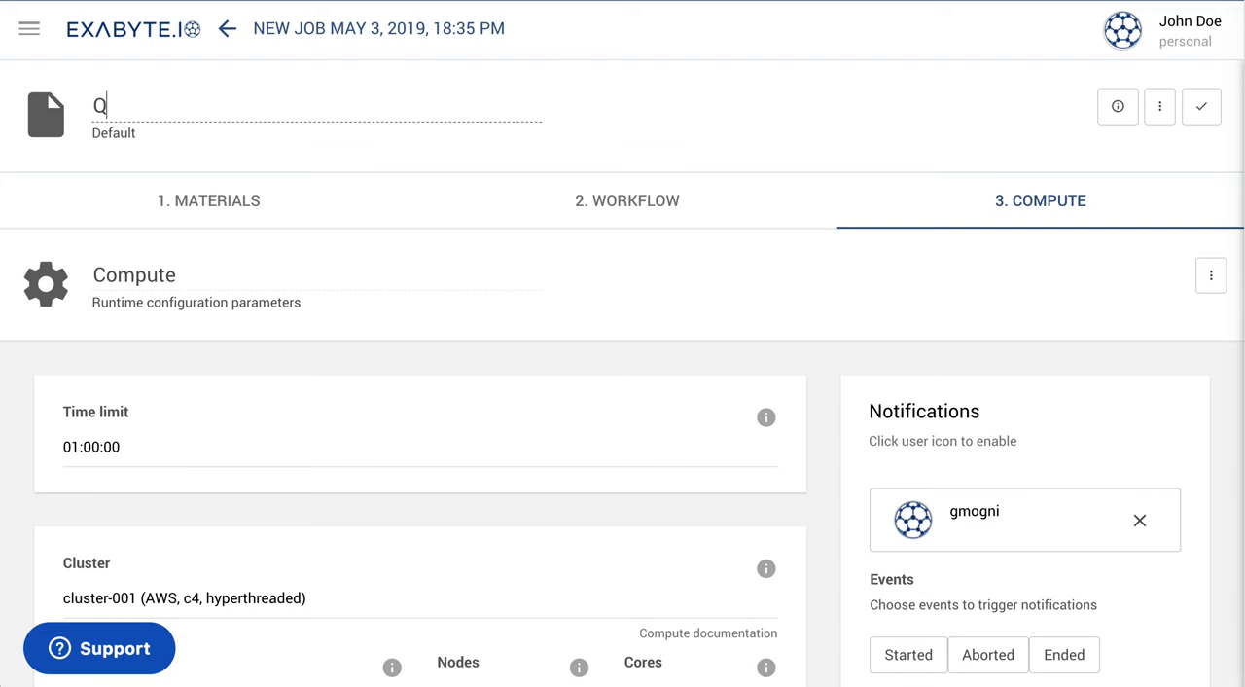
type("uant")
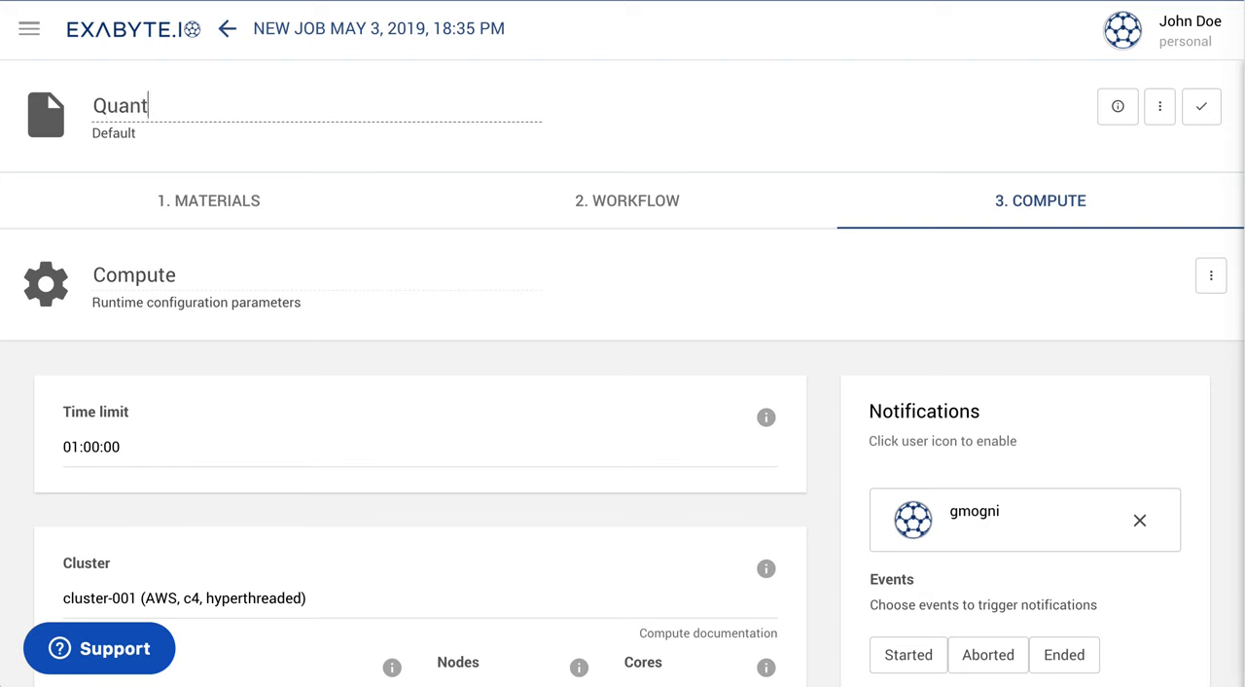
type("um ESPRESSO E")
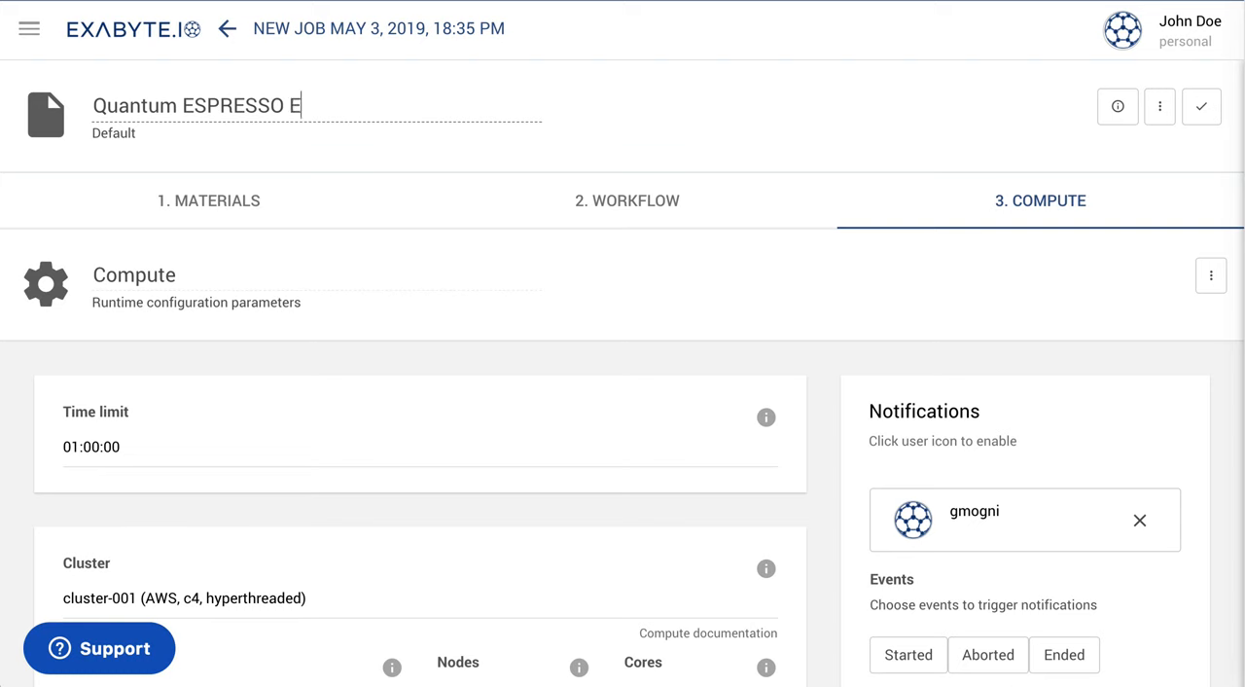
type("SM Calcula")
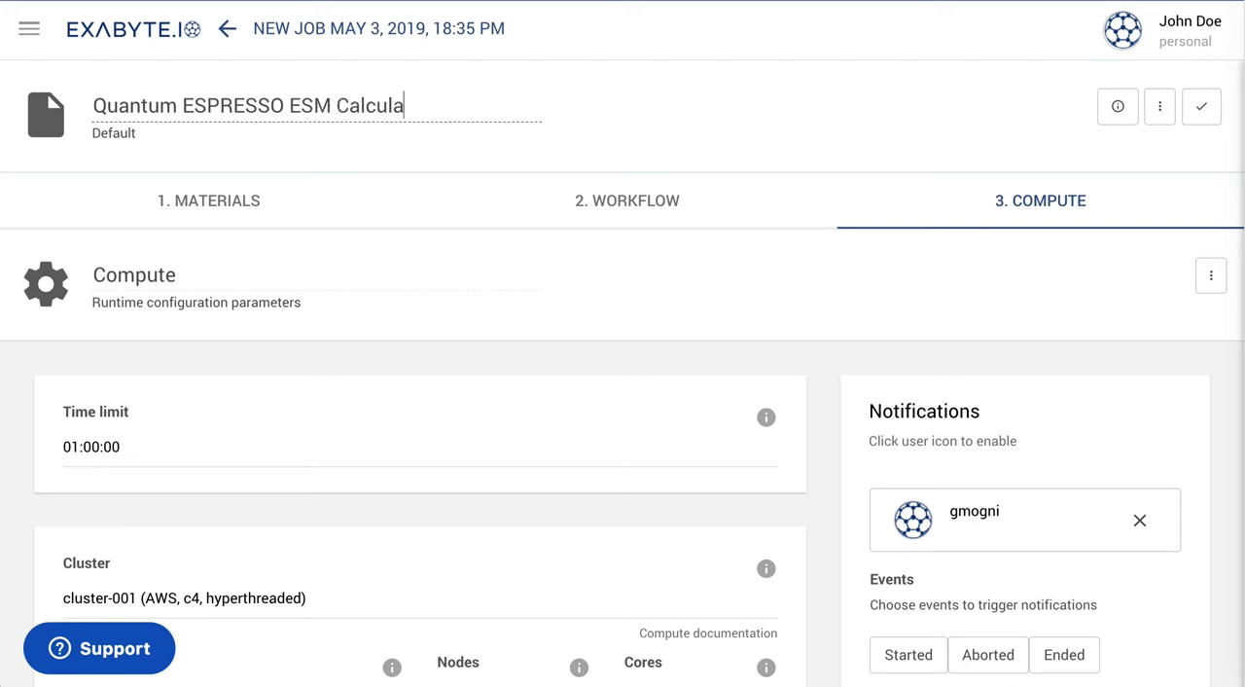
type("tion on")
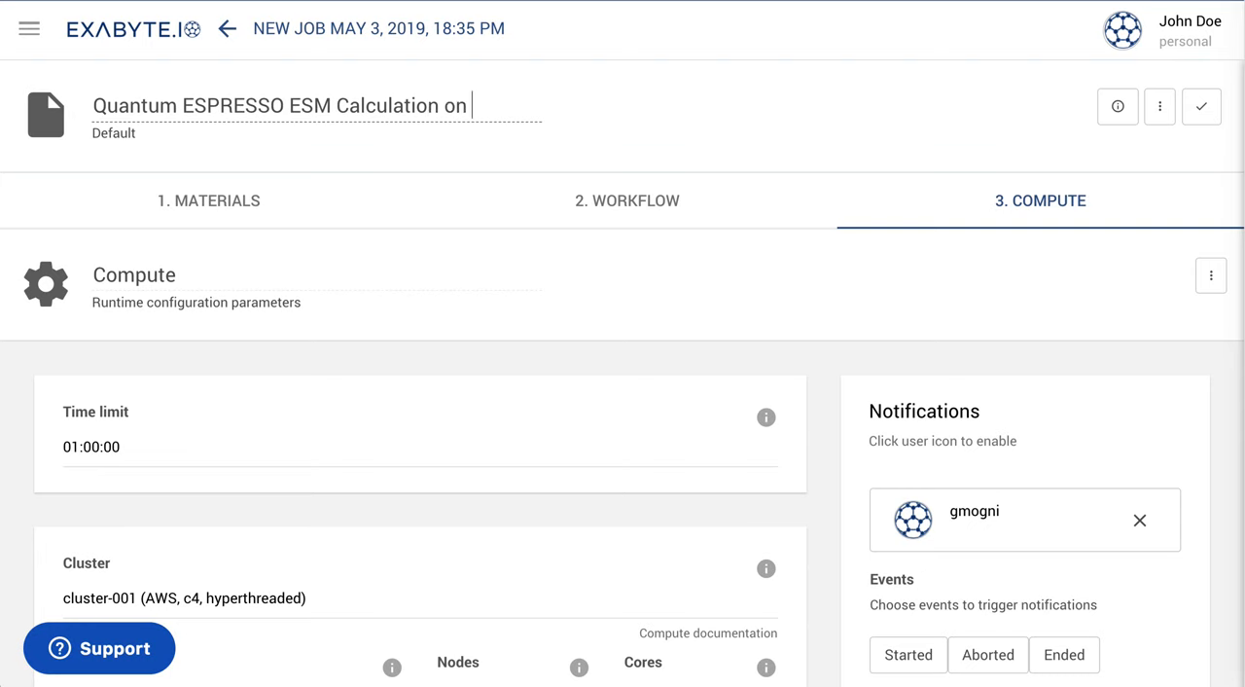
type("H2O")
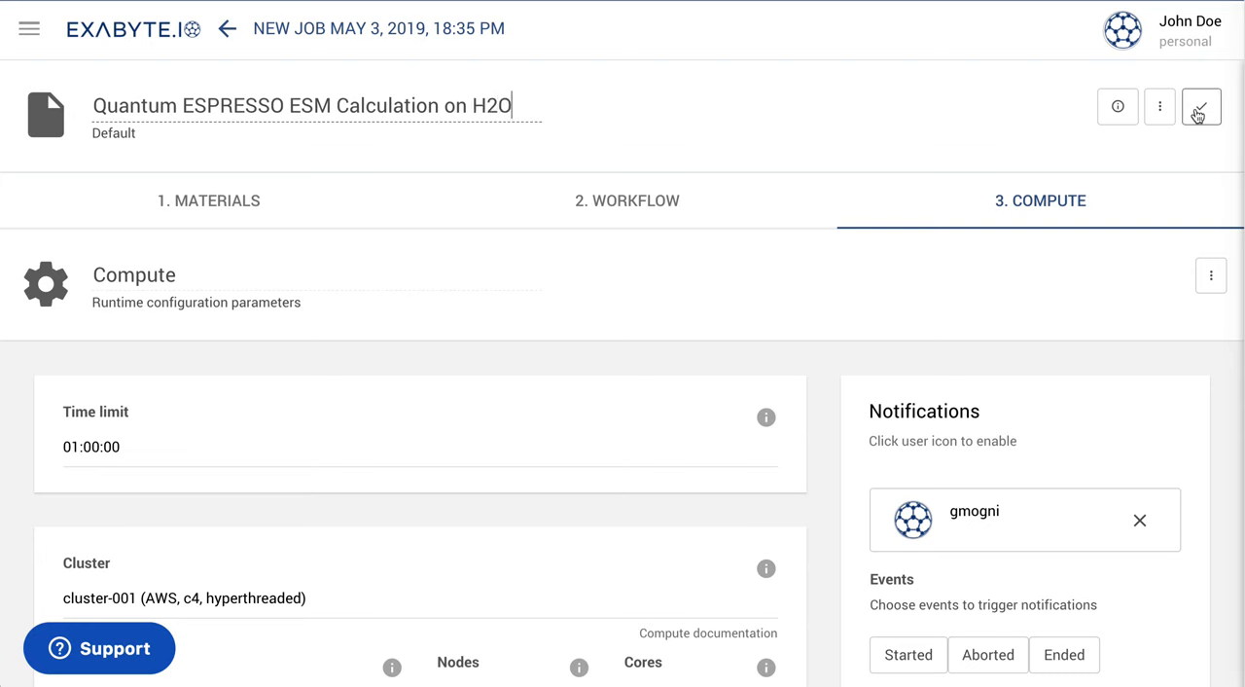
left_click(1201, 107)
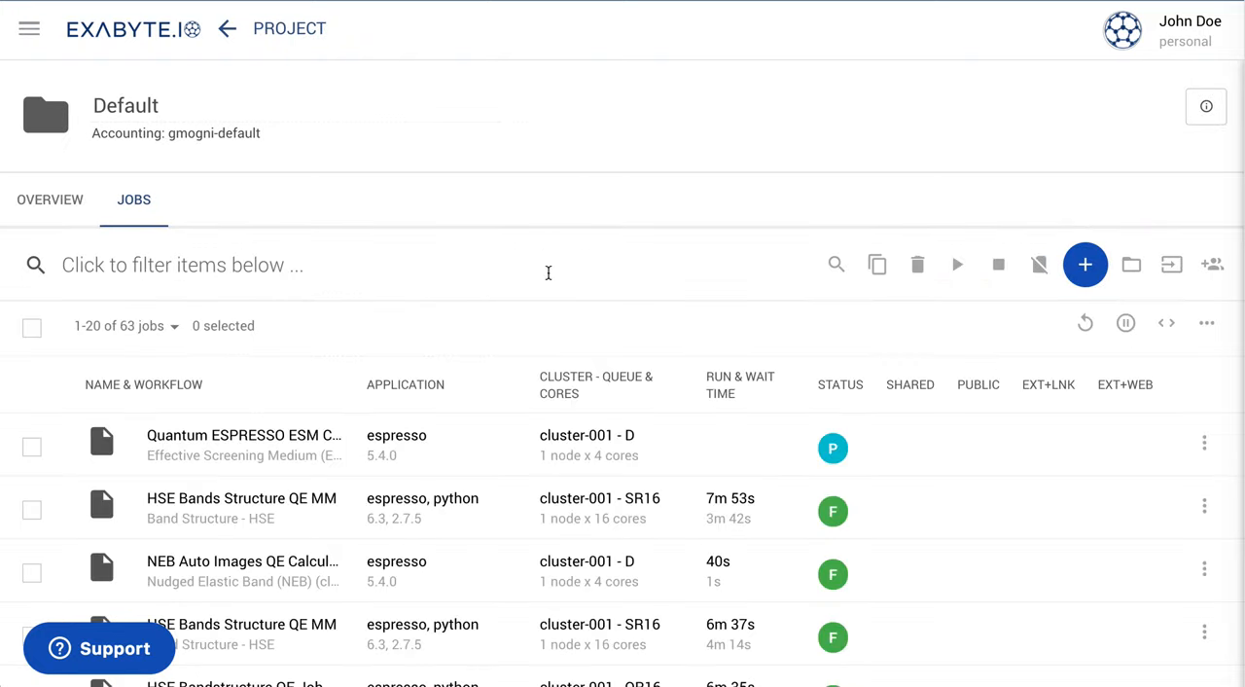
mouse_move(55, 449)
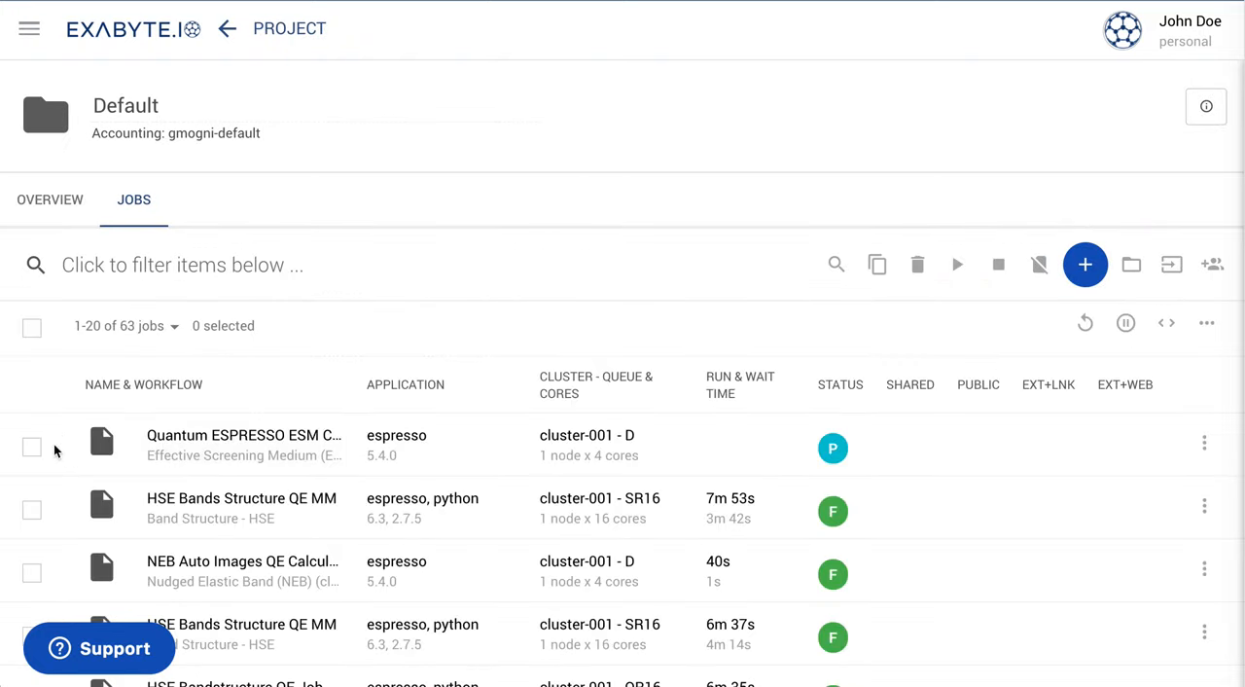
Step: Run the selected ESM job to status F, then view its finished results
left_click(32, 445)
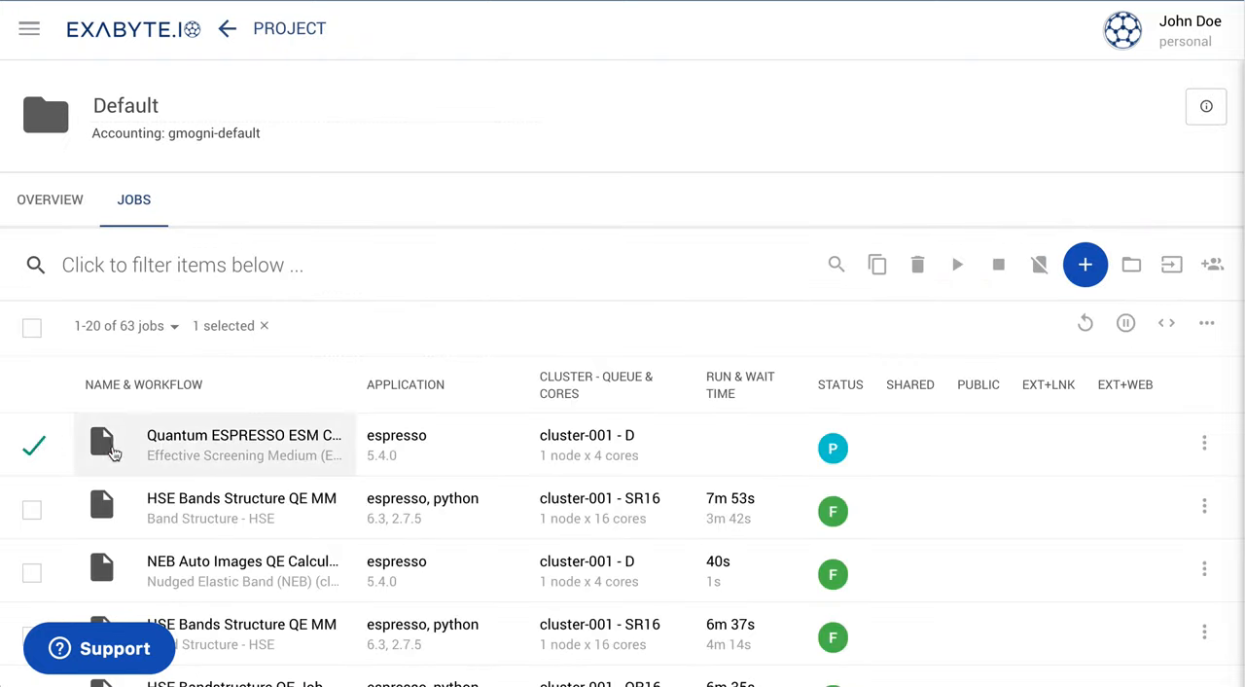
mouse_move(957, 265)
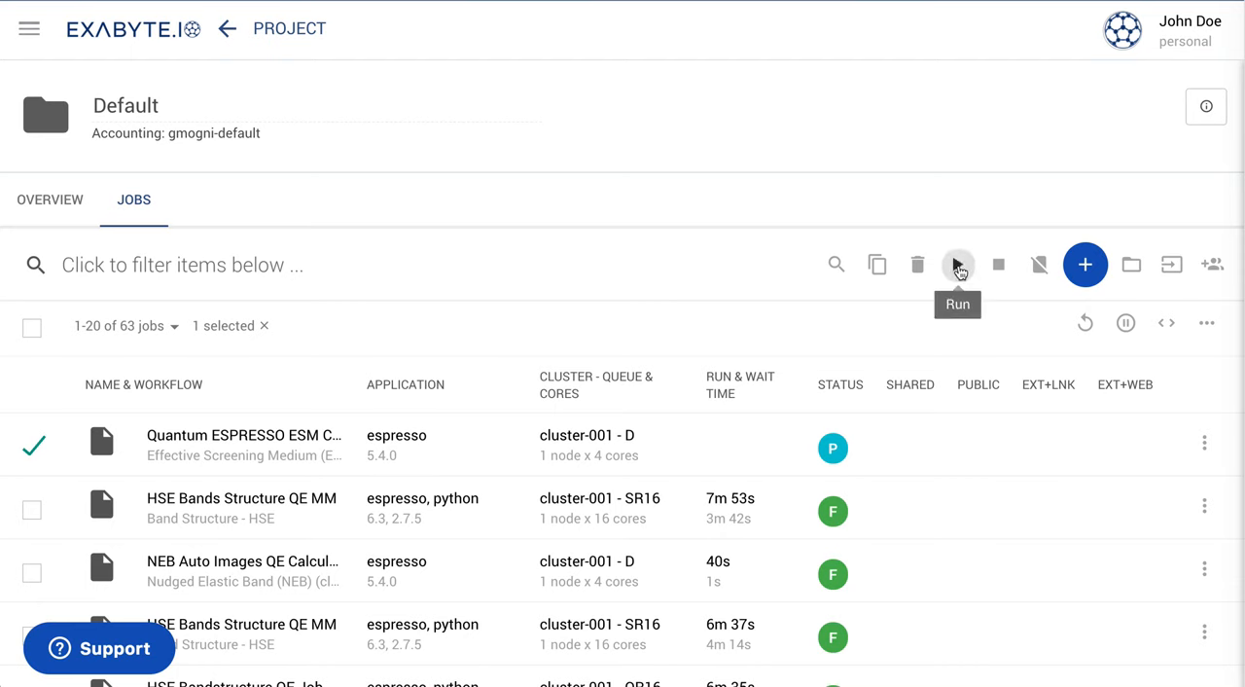
left_click(958, 265)
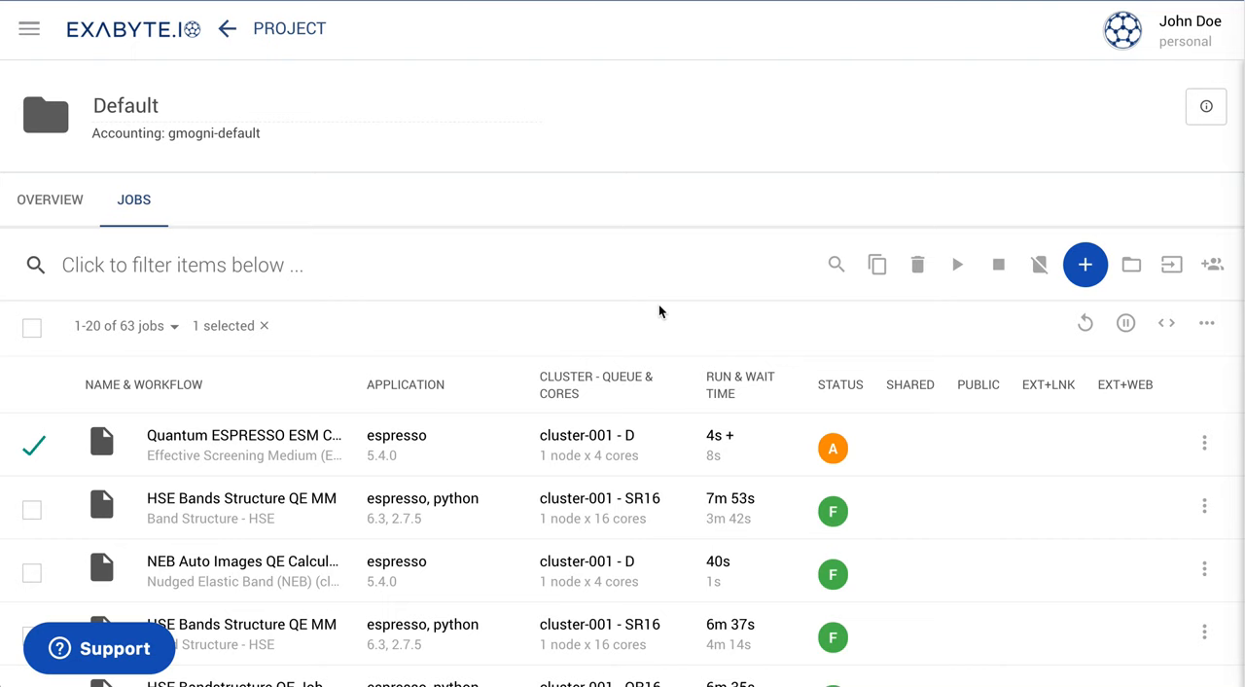
left_click(33, 446)
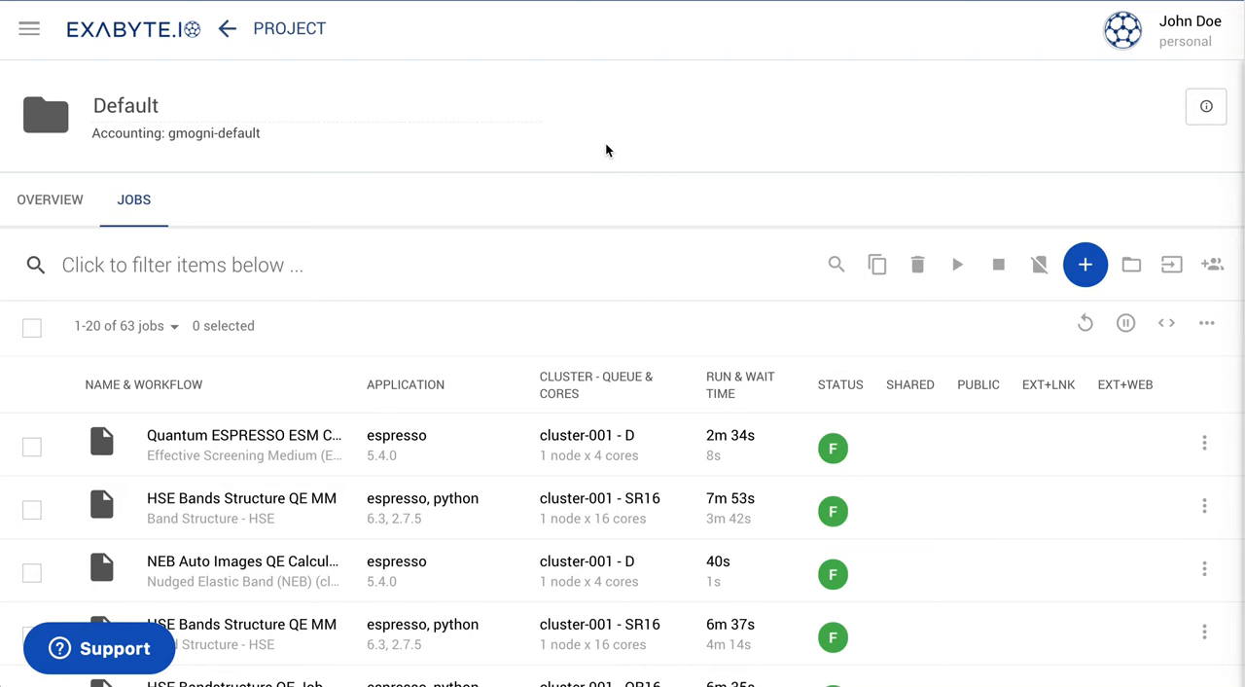
mouse_move(490, 272)
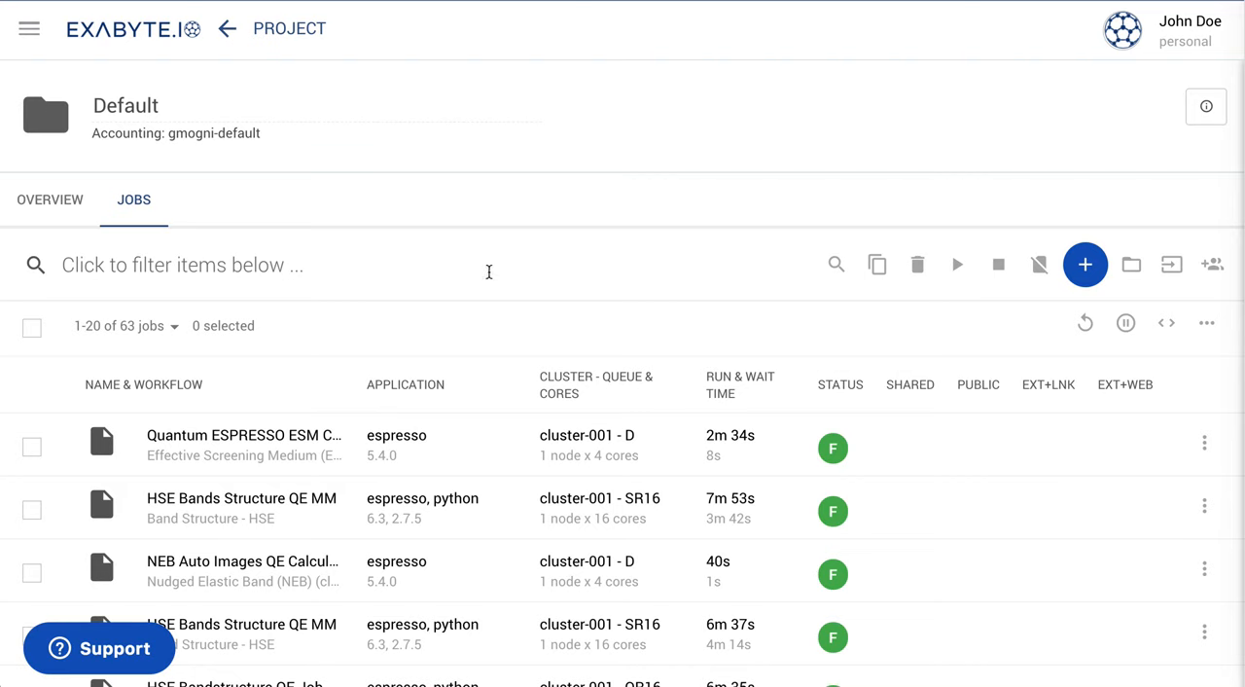
left_click(1086, 265)
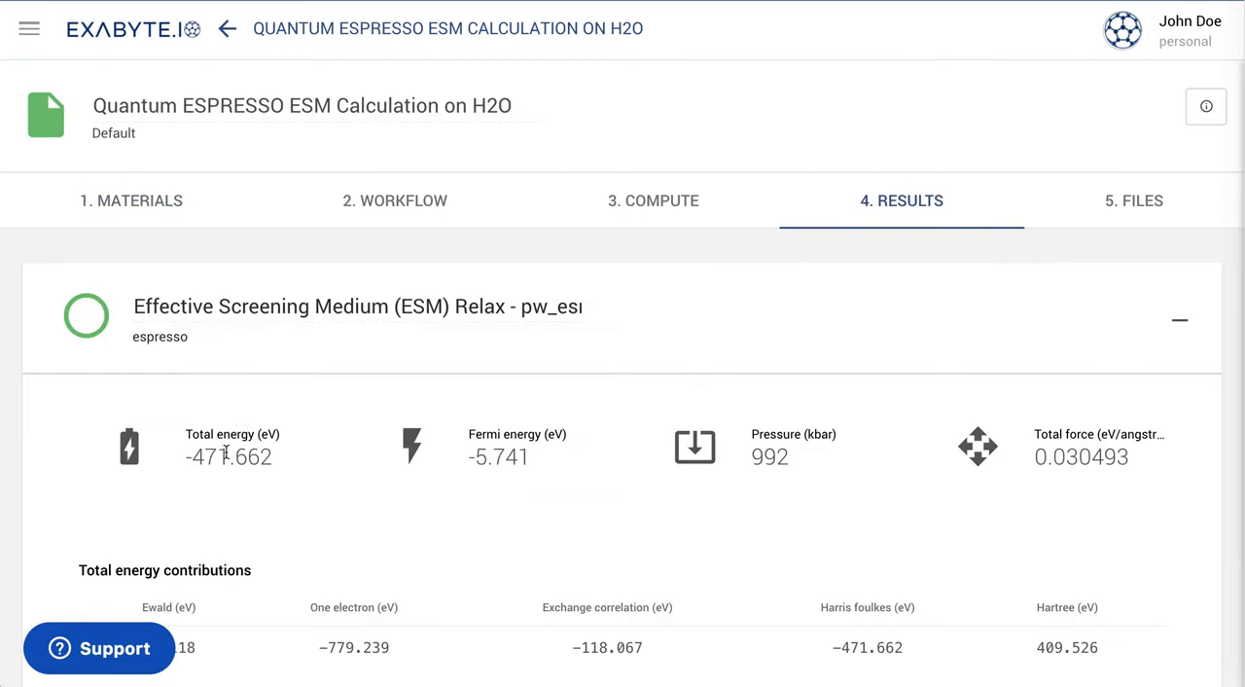
Step: Scroll through the results past total energy to the potential and charge density profiles
scroll("down", 3)
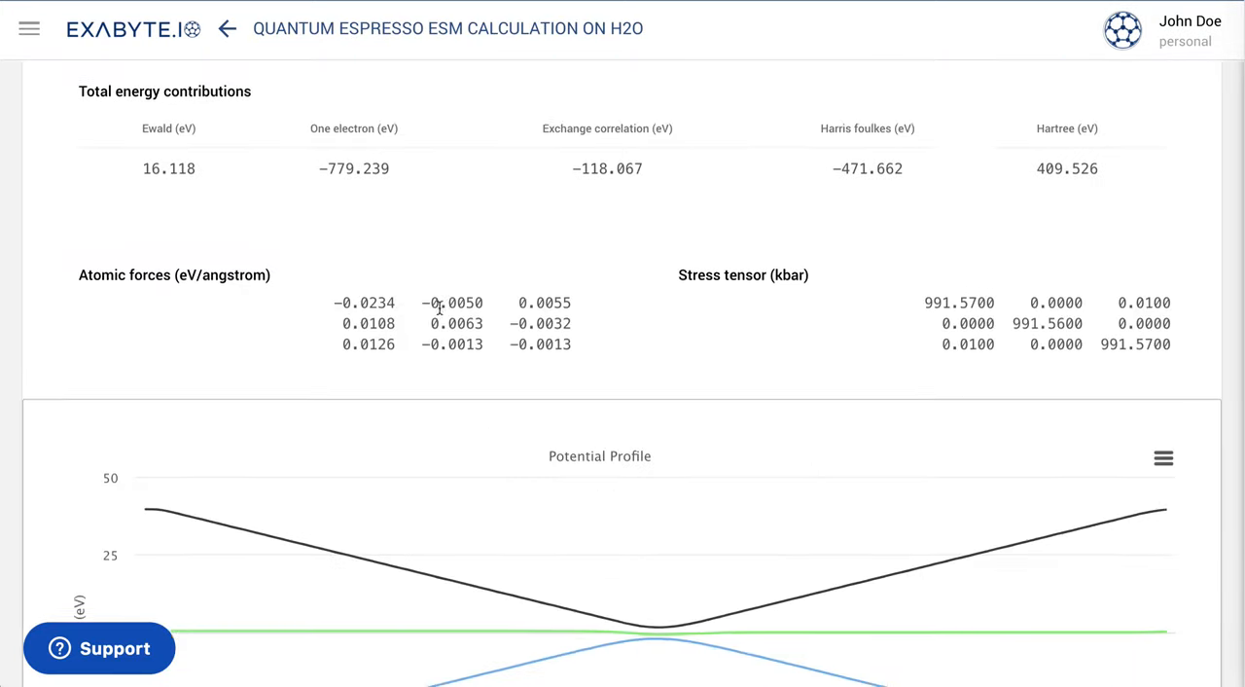
scroll("down", 3)
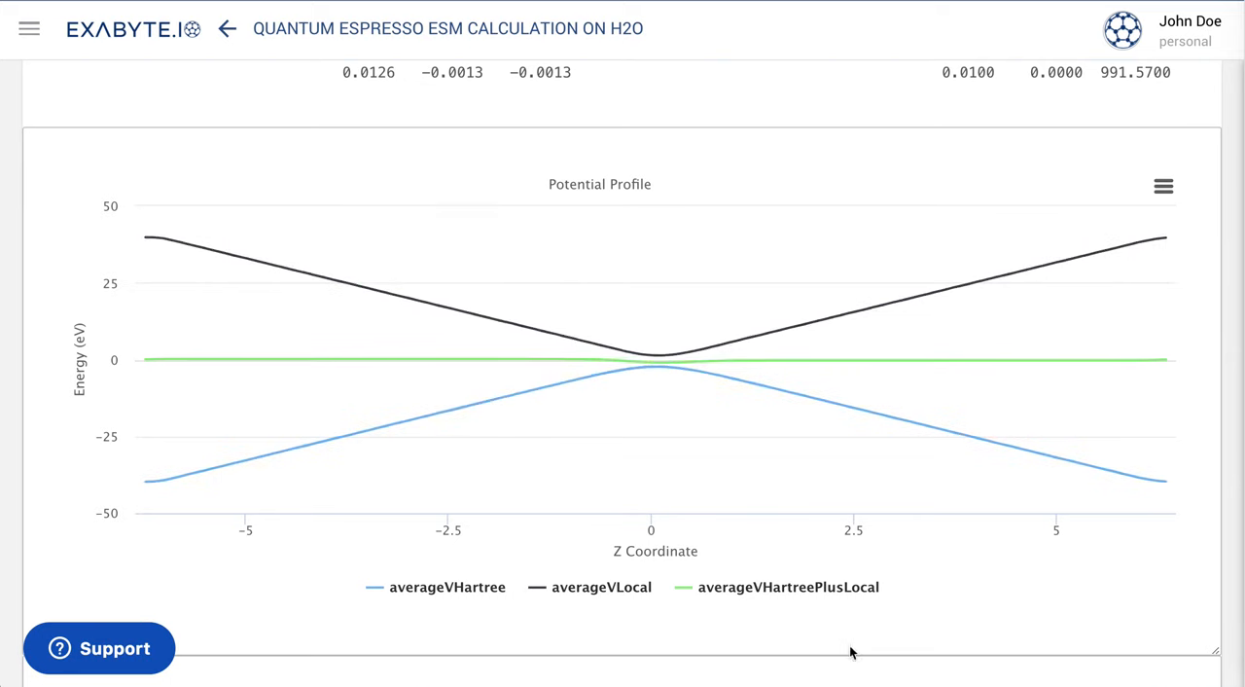
mouse_move(862, 657)
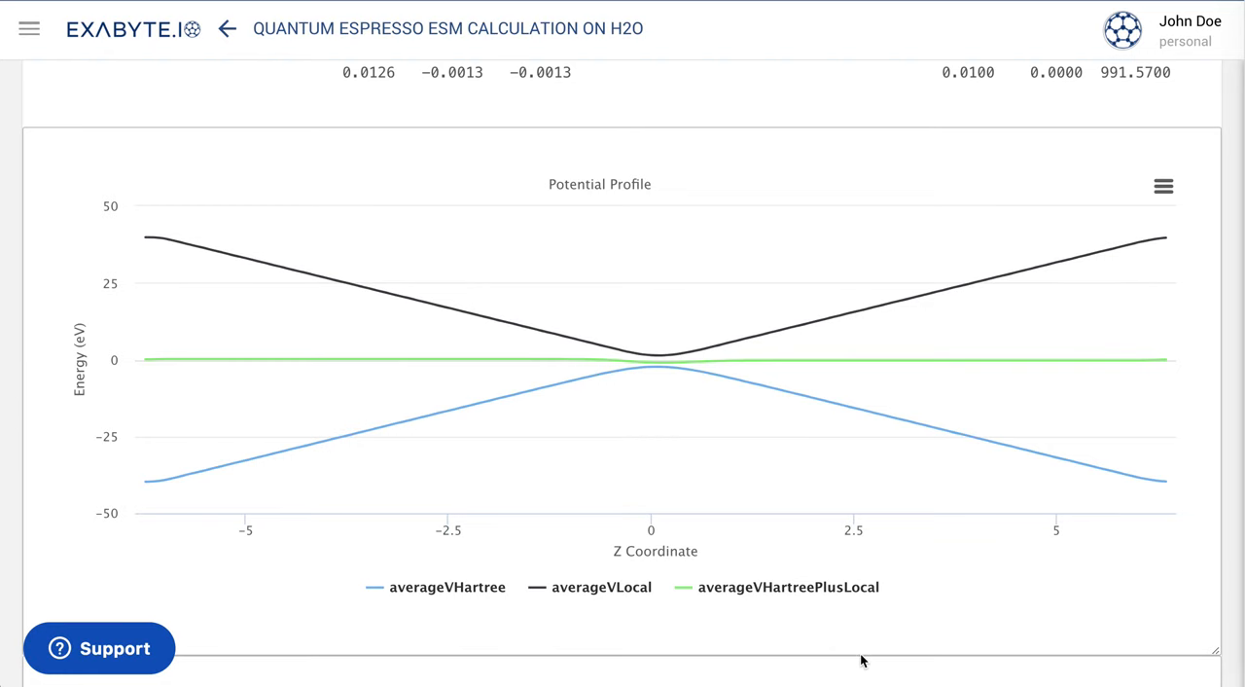
scroll("down", 3)
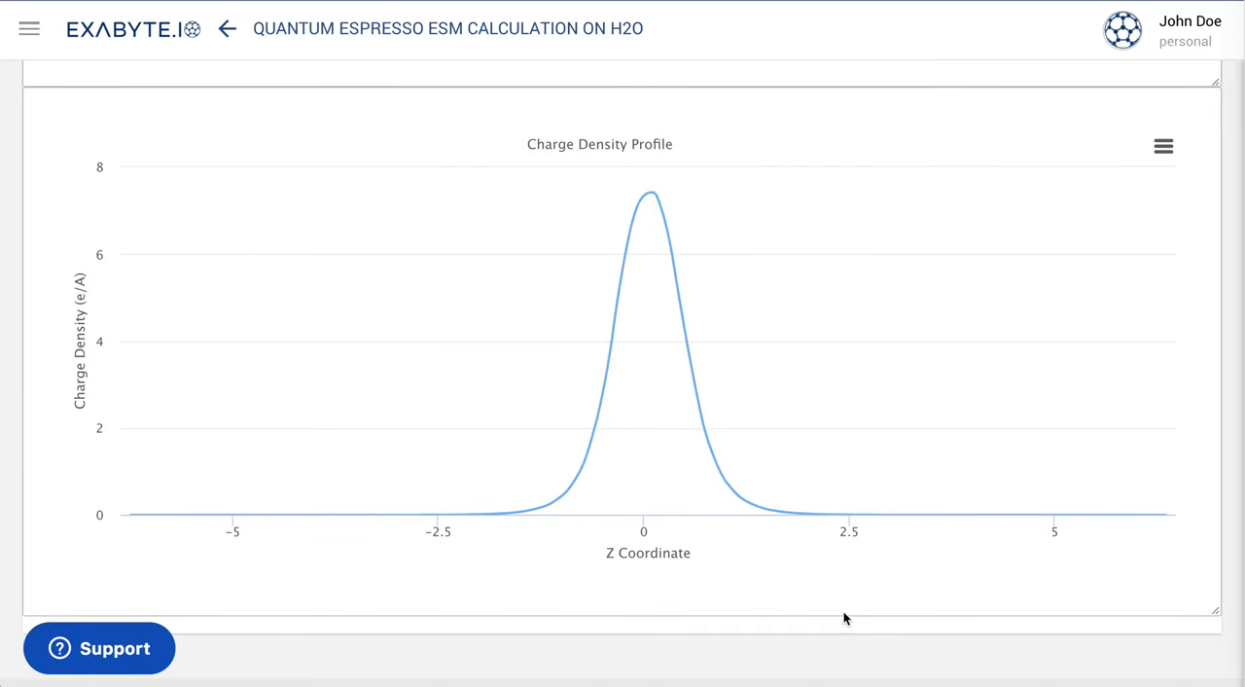
mouse_move(553, 494)
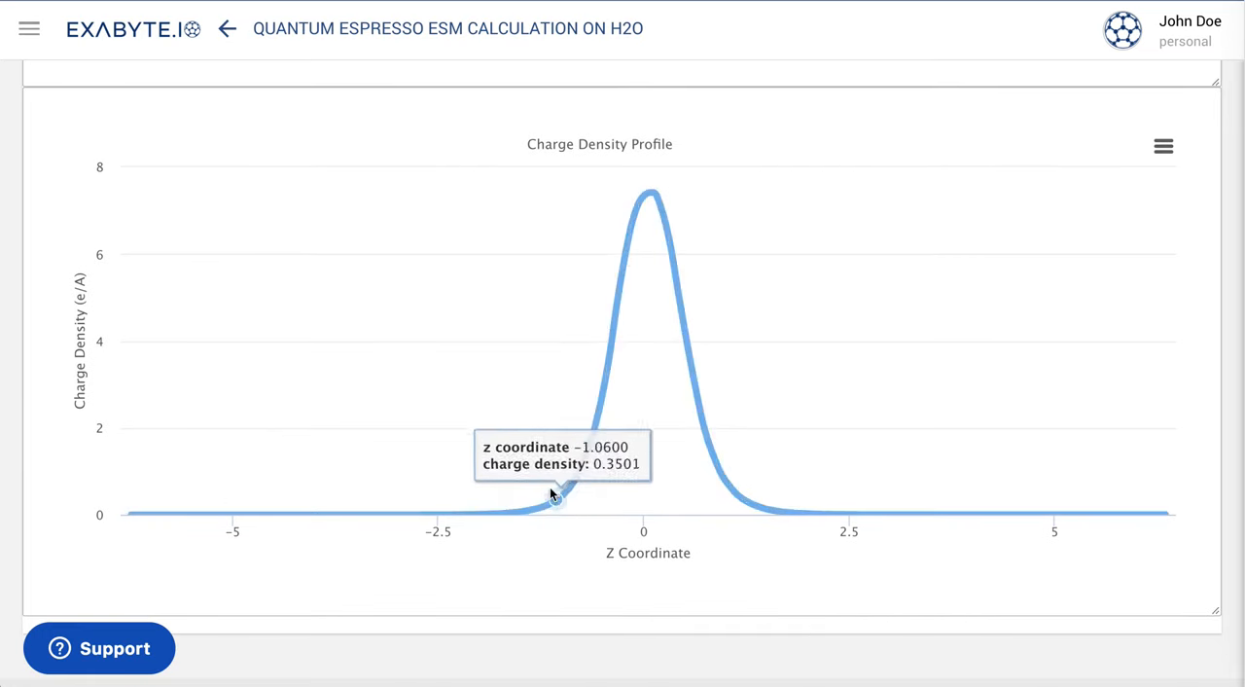
mouse_move(695, 393)
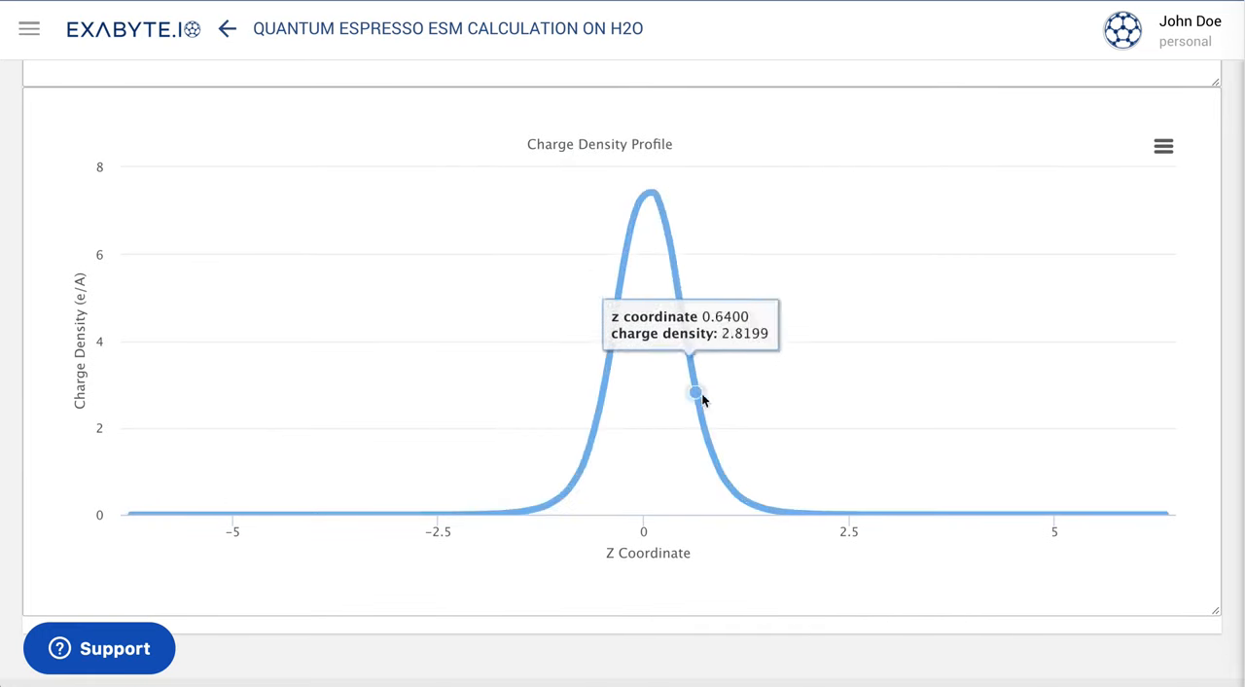
mouse_move(817, 625)
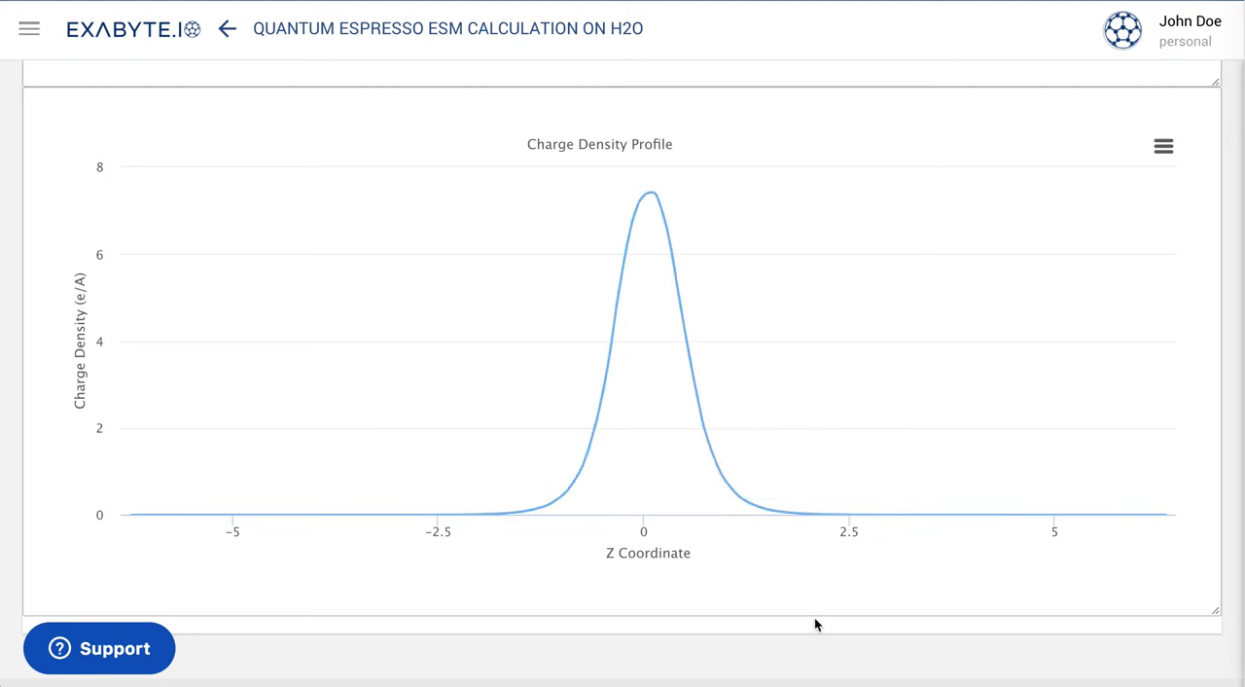